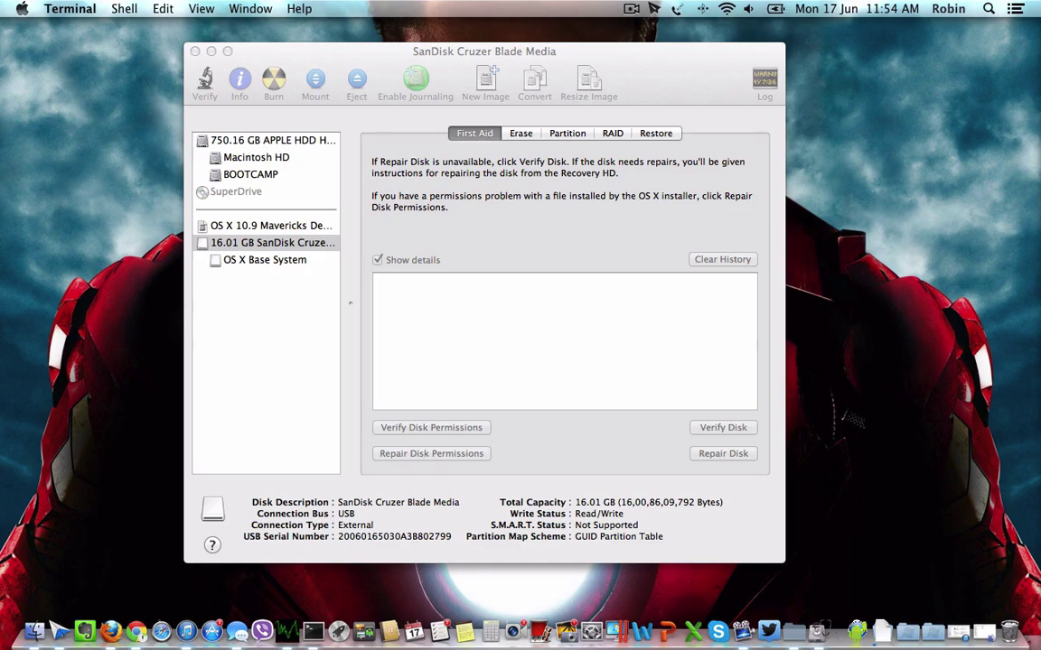
mouse_move(682, 96)
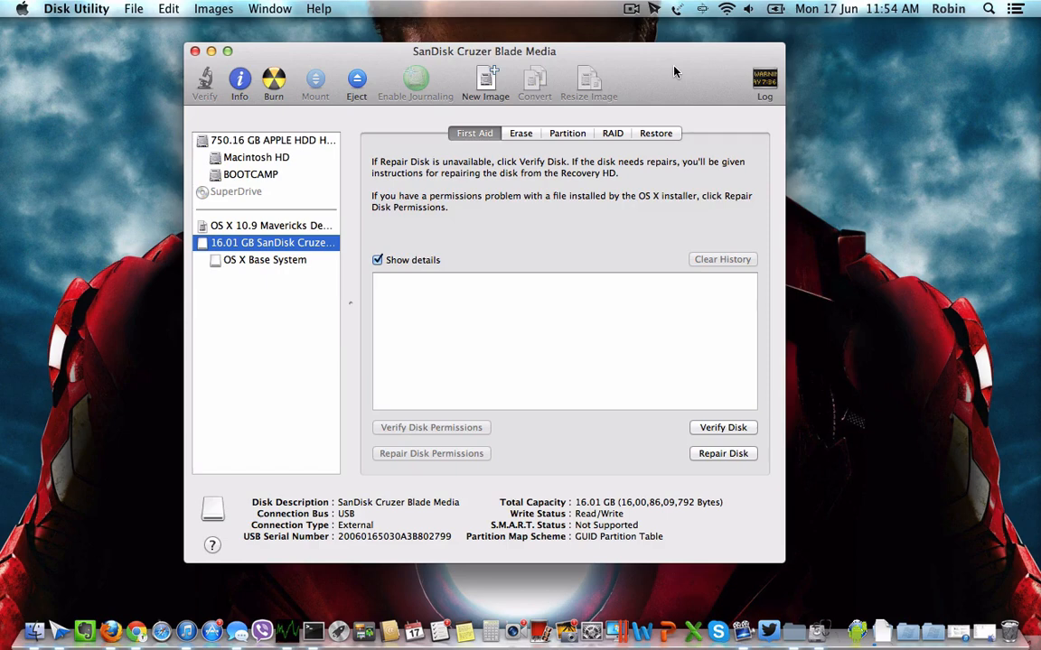
mouse_move(668, 69)
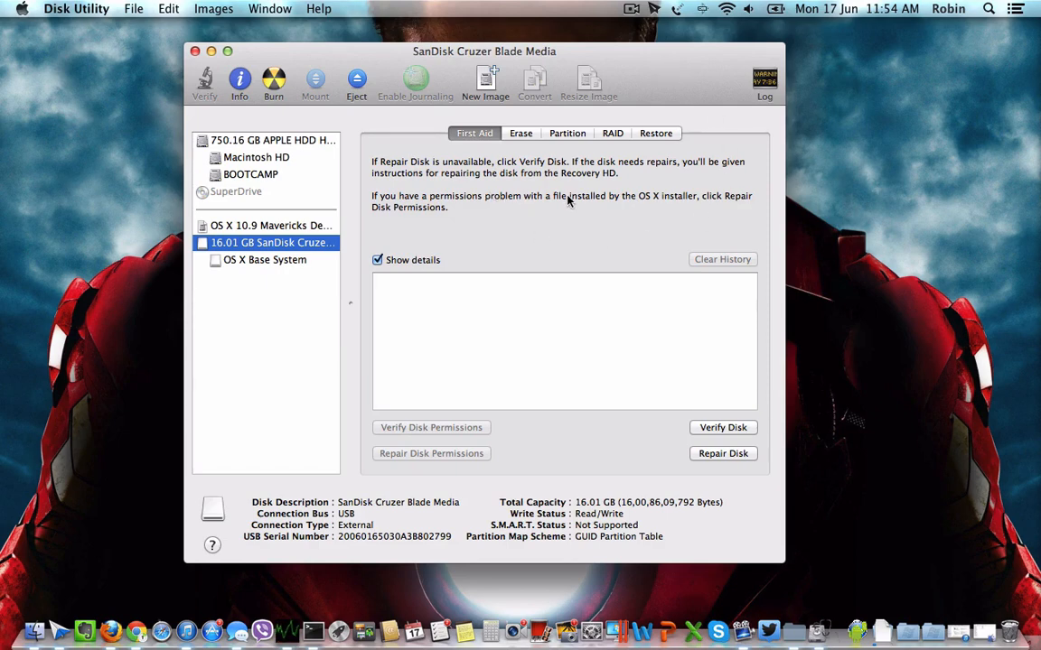
mouse_move(597, 224)
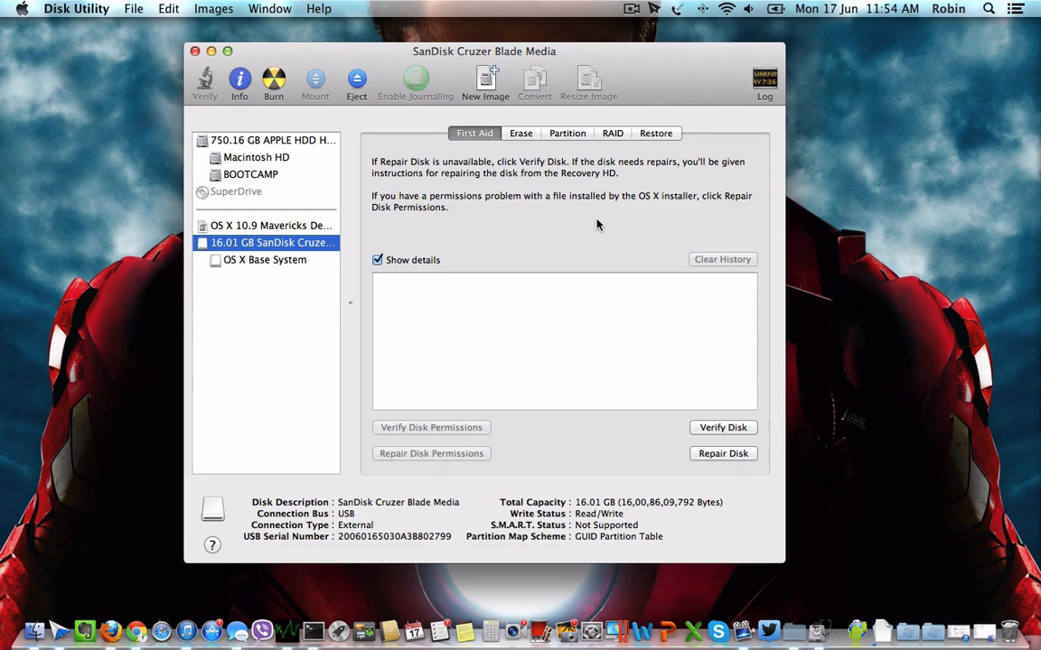
mouse_move(549, 179)
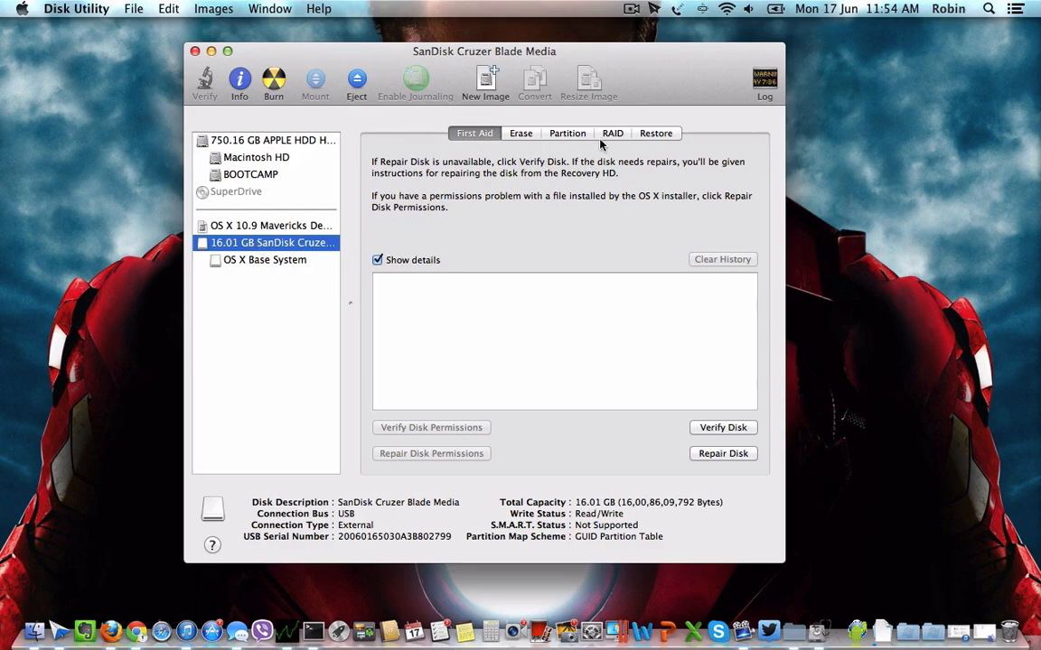
Lay out the SanDisk drive as 1 Partition, Untitled 1, 16.01 GB, Mac OS Extended (Journaled).
left_click(568, 134)
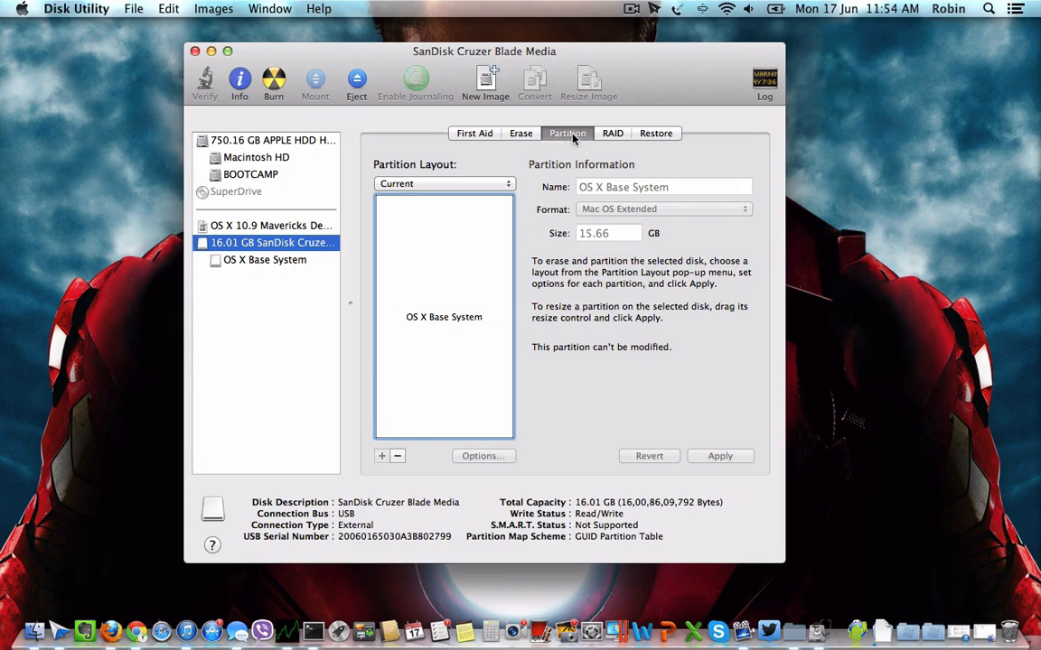
left_click(444, 184)
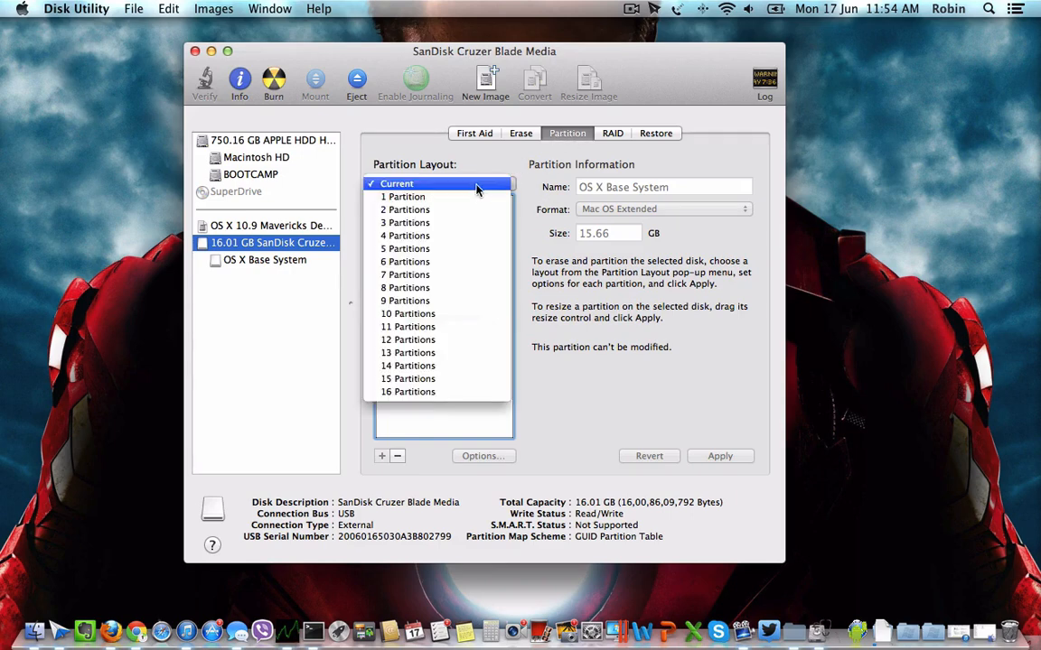
left_click(405, 195)
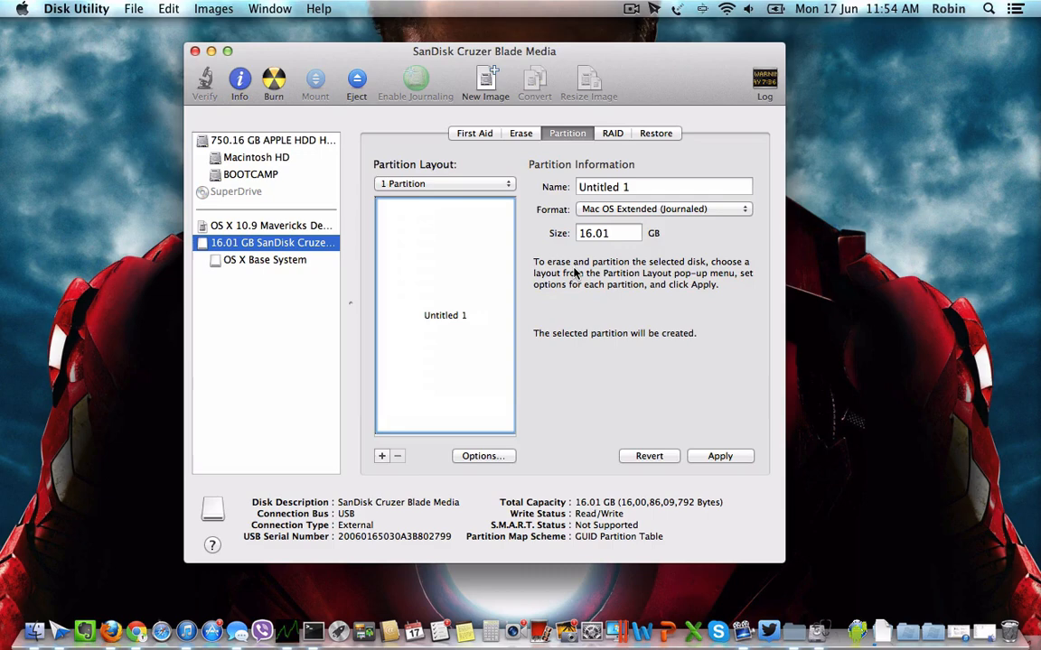
left_click(665, 186)
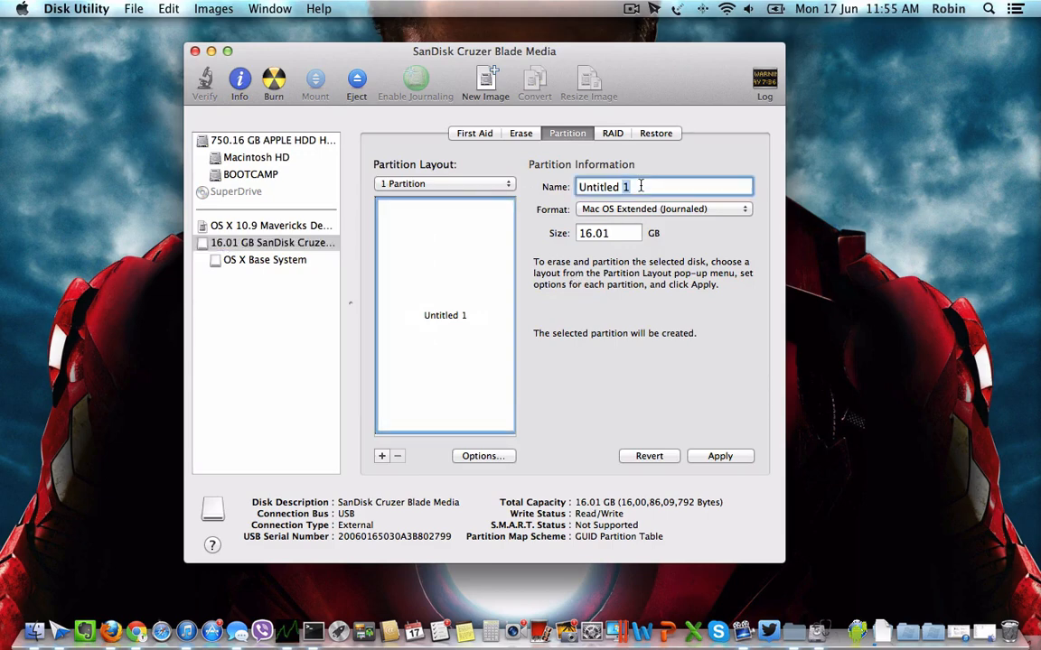
mouse_move(643, 186)
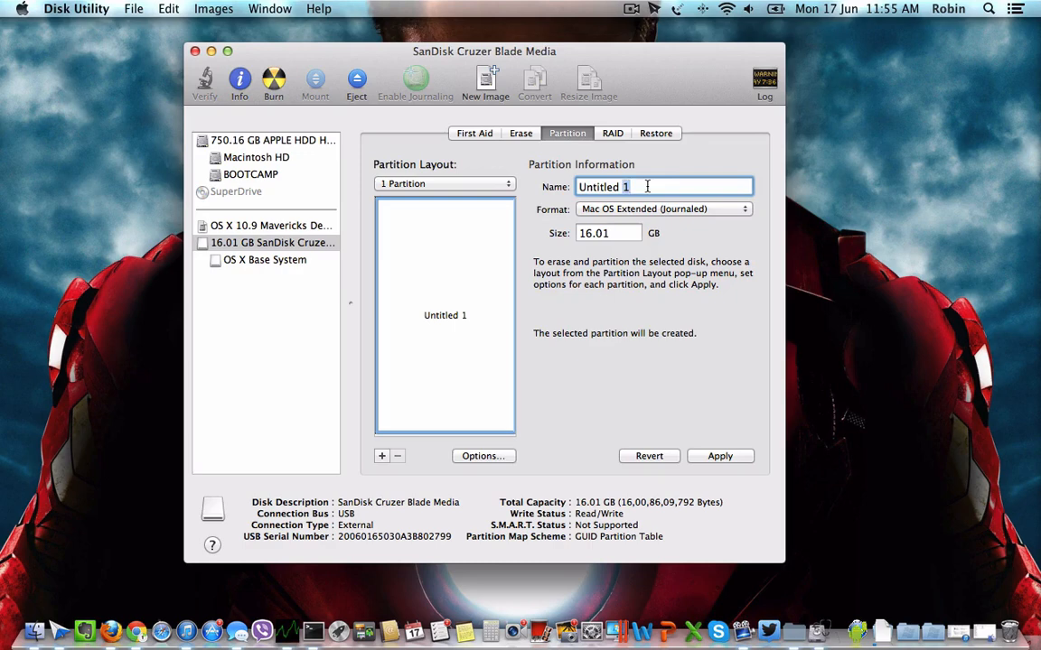
mouse_move(737, 473)
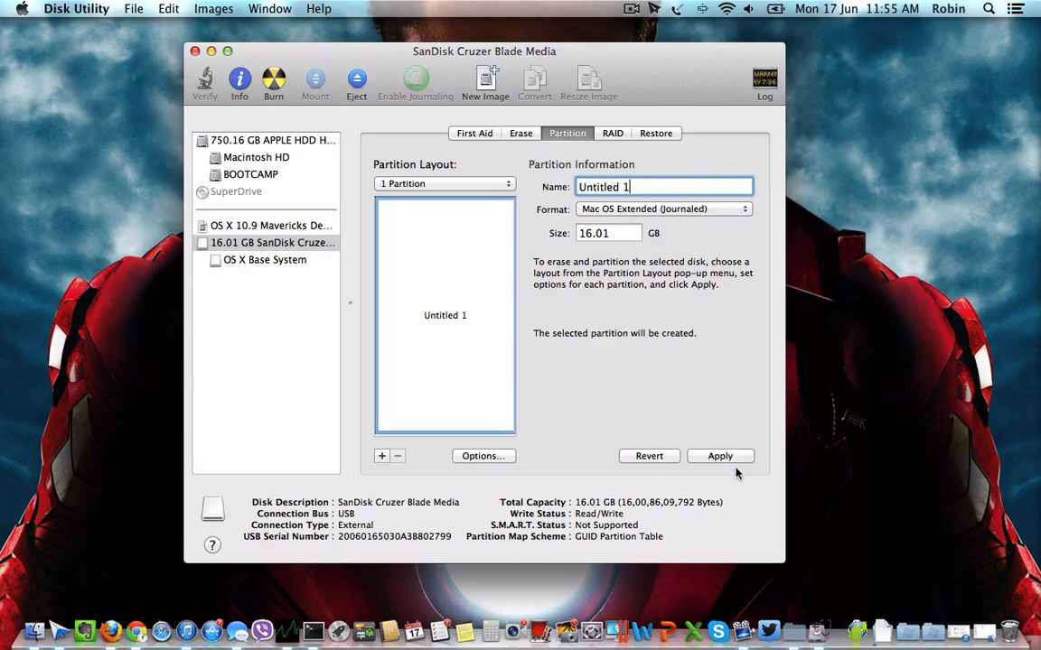
mouse_move(660, 263)
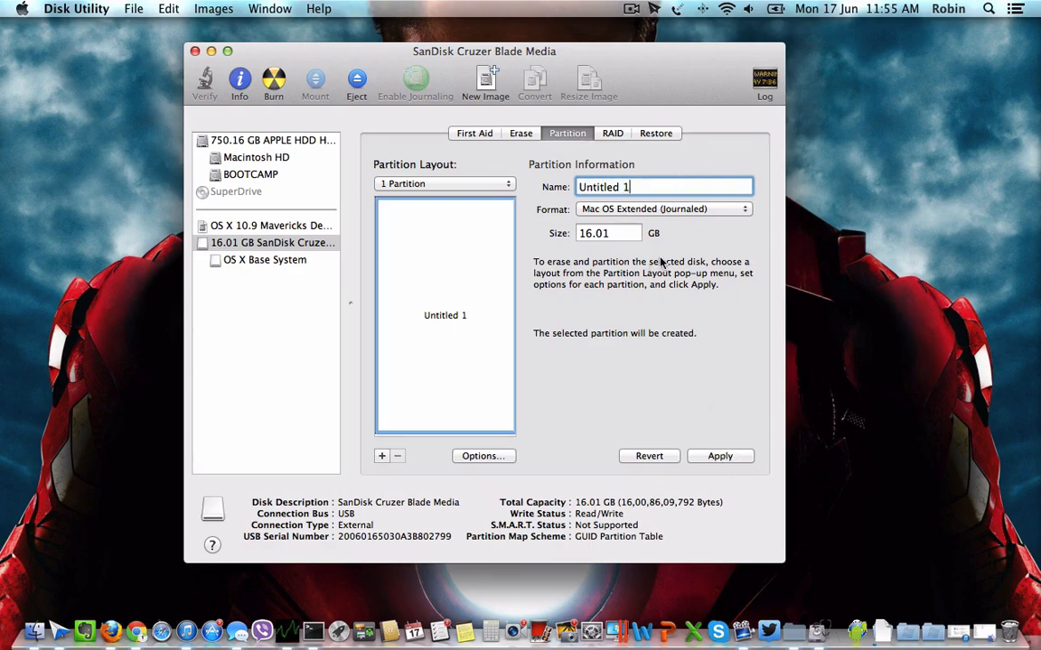
left_click(665, 209)
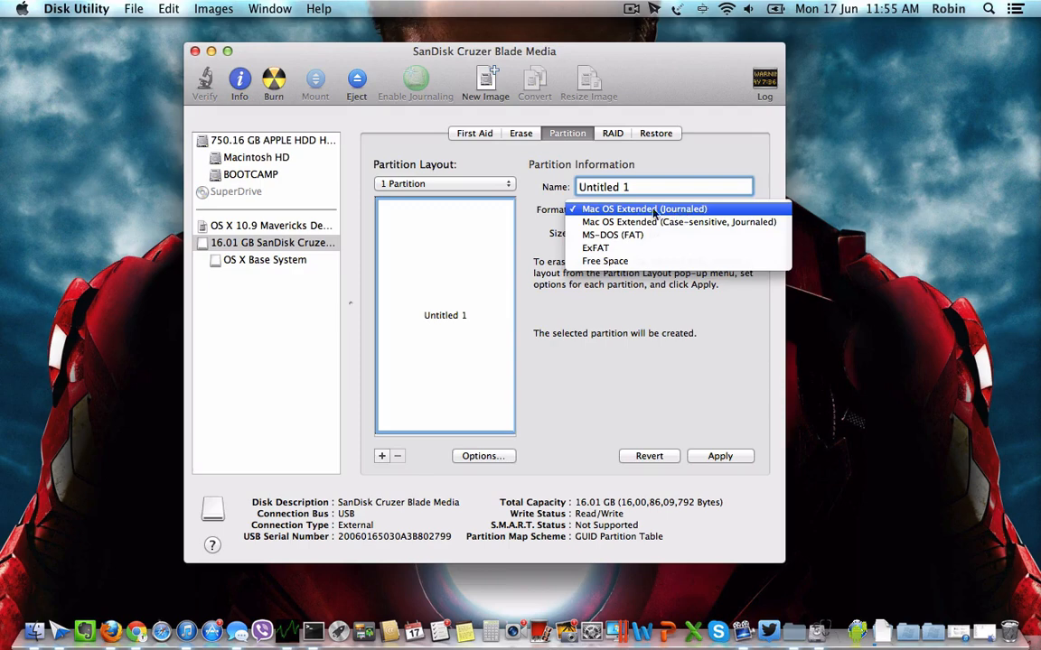
mouse_move(685, 209)
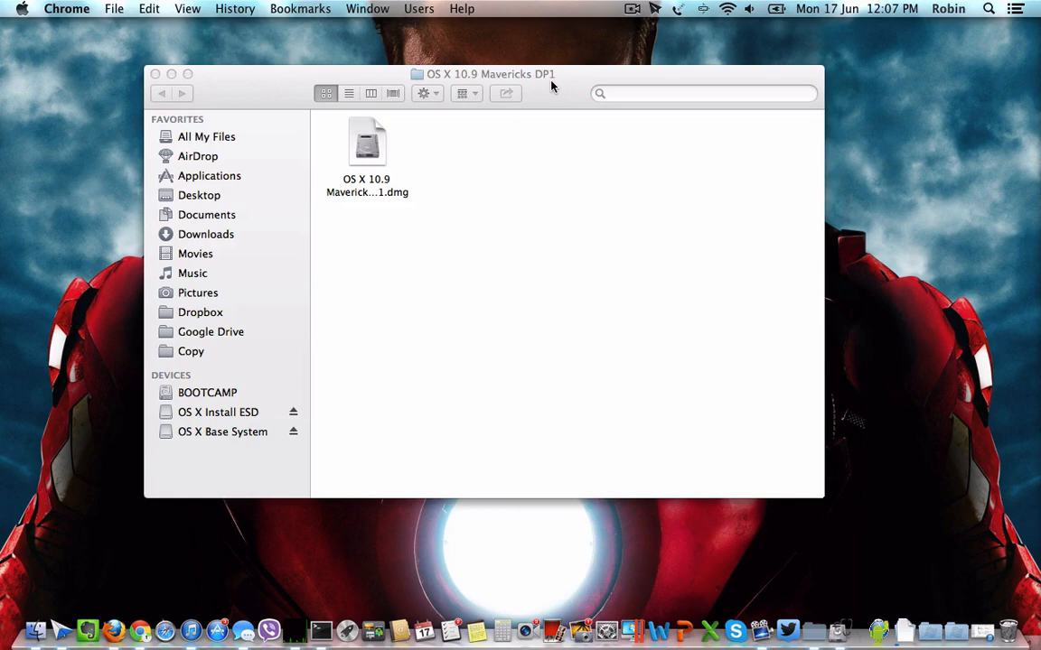
mouse_move(549, 134)
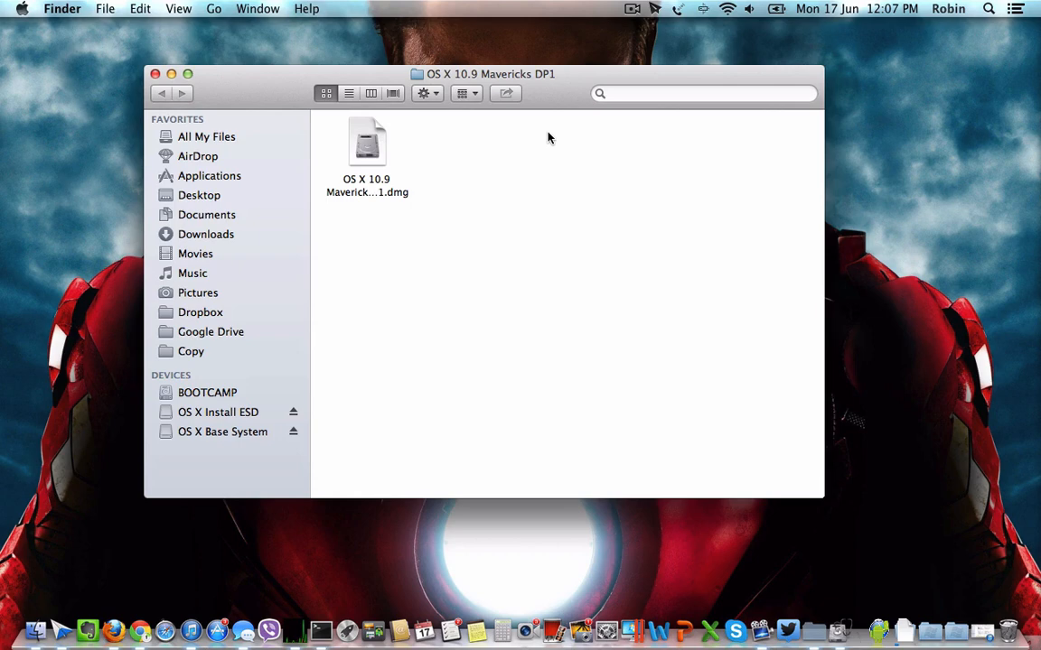
Show the OS X Install ESD volume with its Packages folder in a Finder window.
left_click(367, 145)
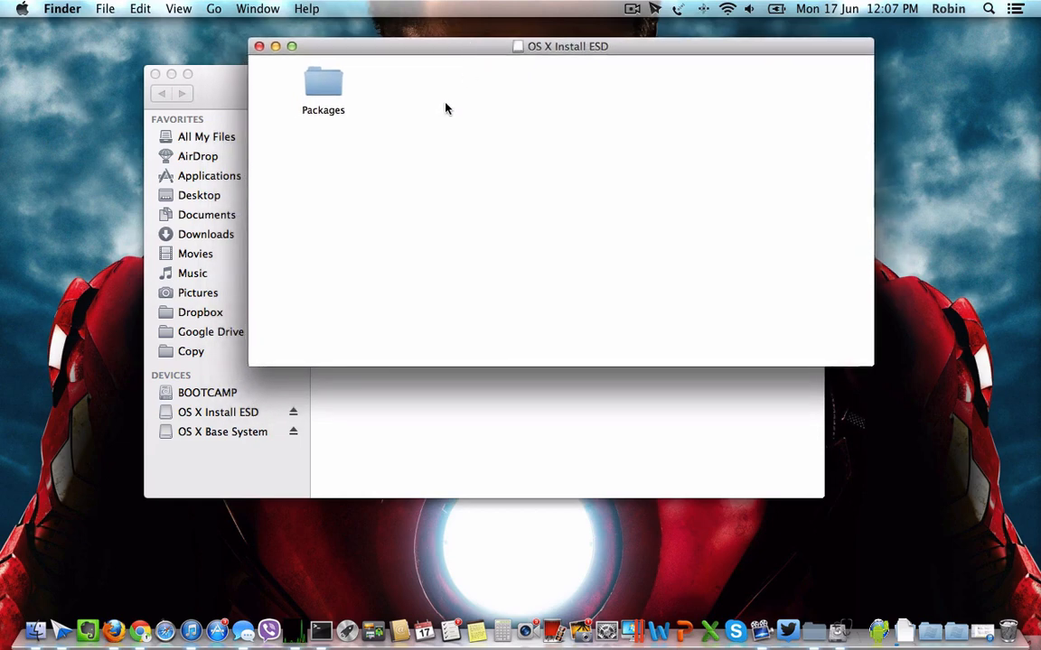
mouse_move(287, 119)
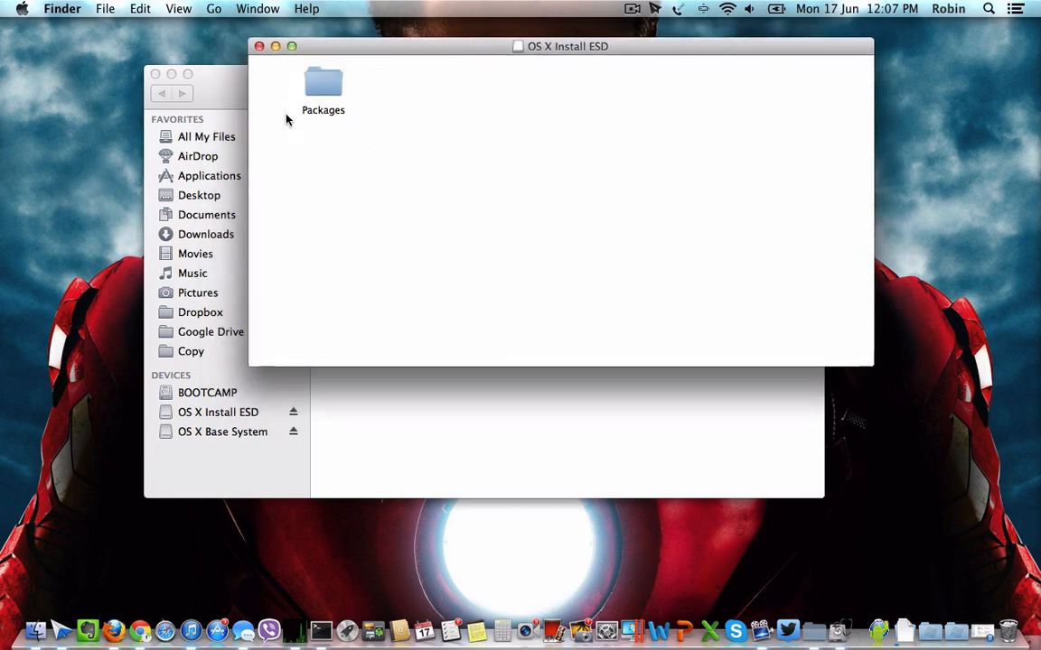
left_click(322, 87)
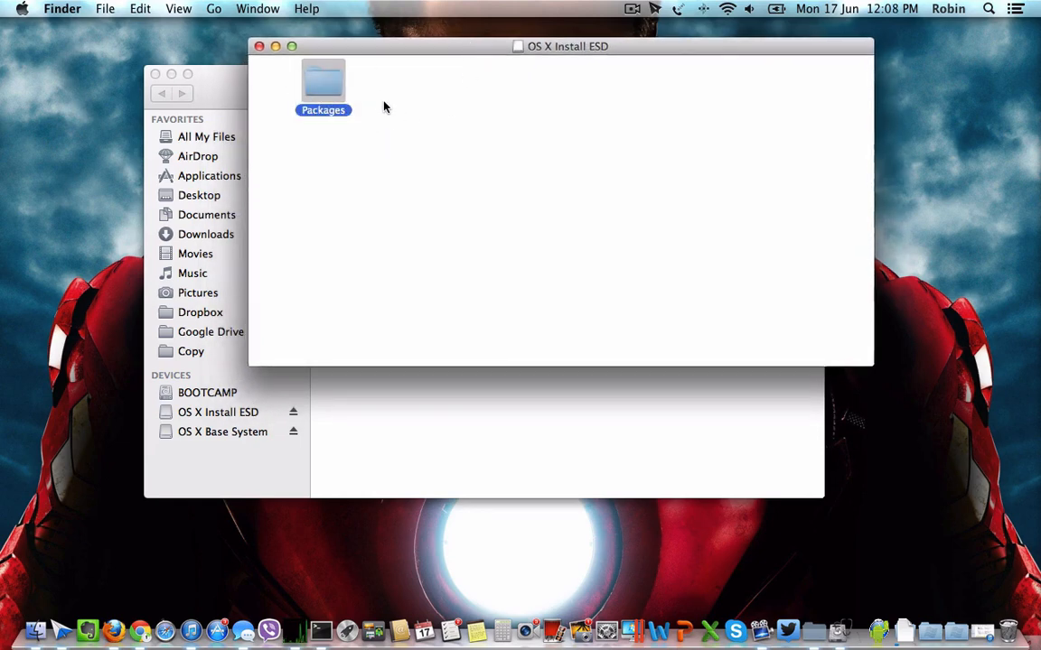
left_click(430, 116)
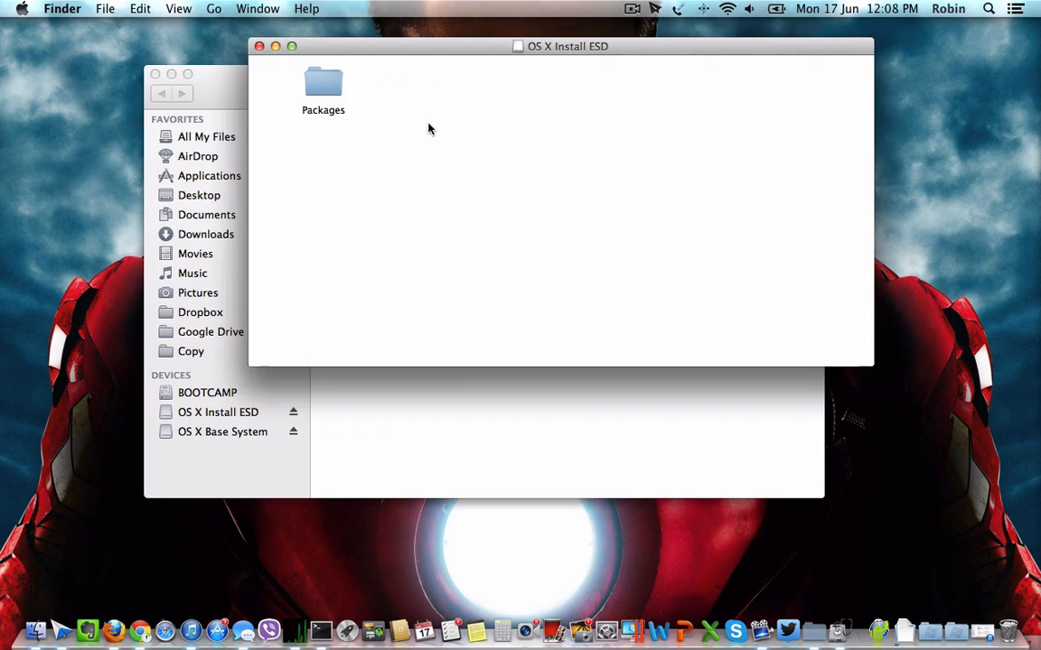
mouse_move(401, 130)
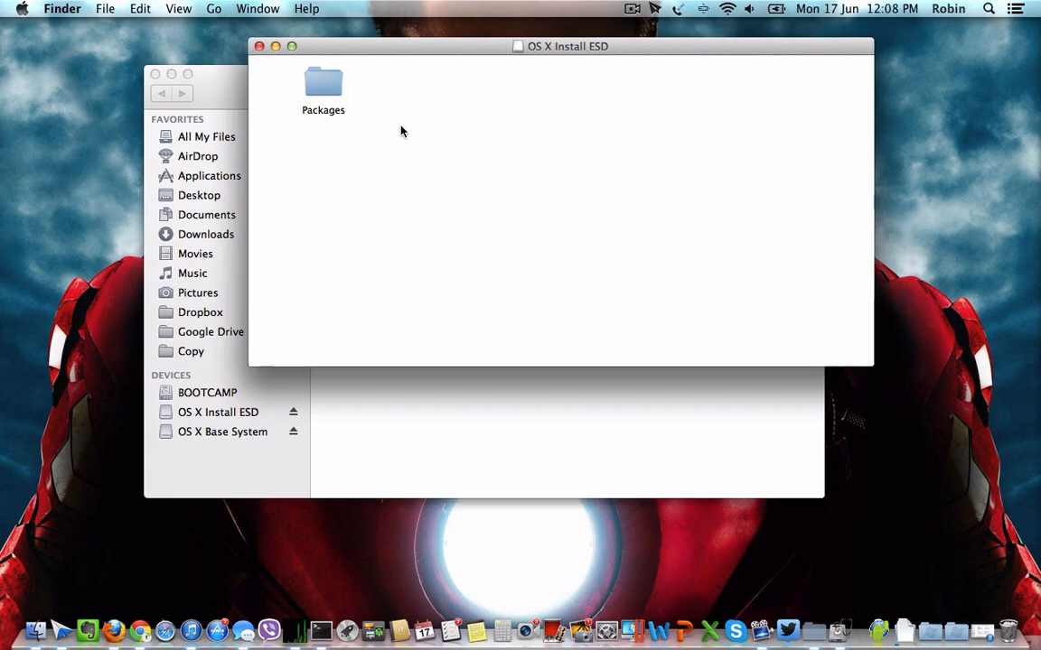
mouse_move(462, 199)
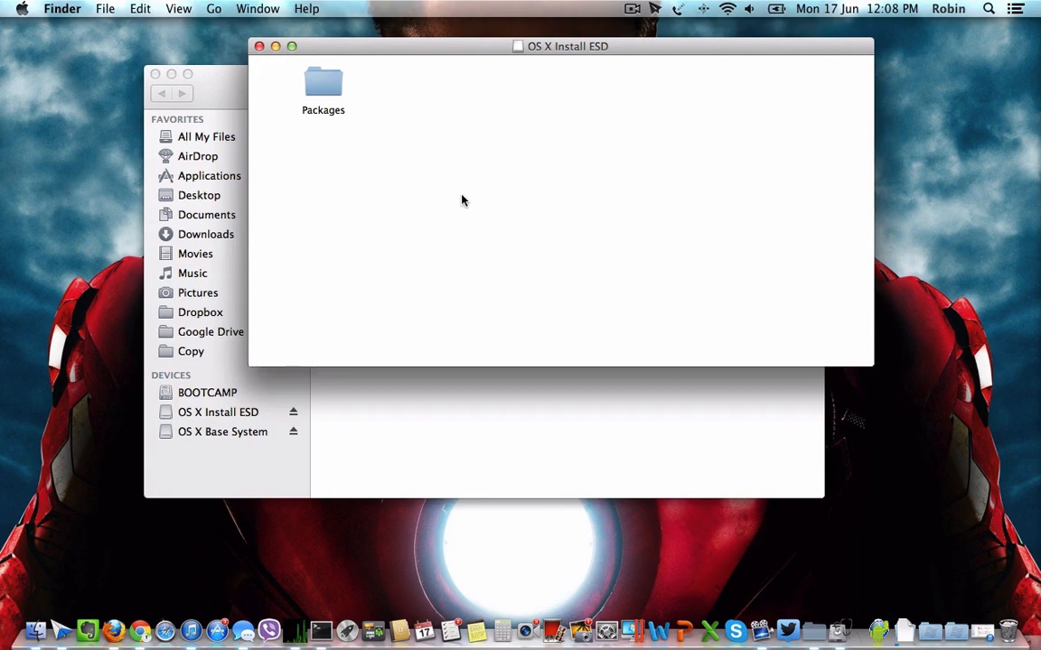
mouse_move(442, 198)
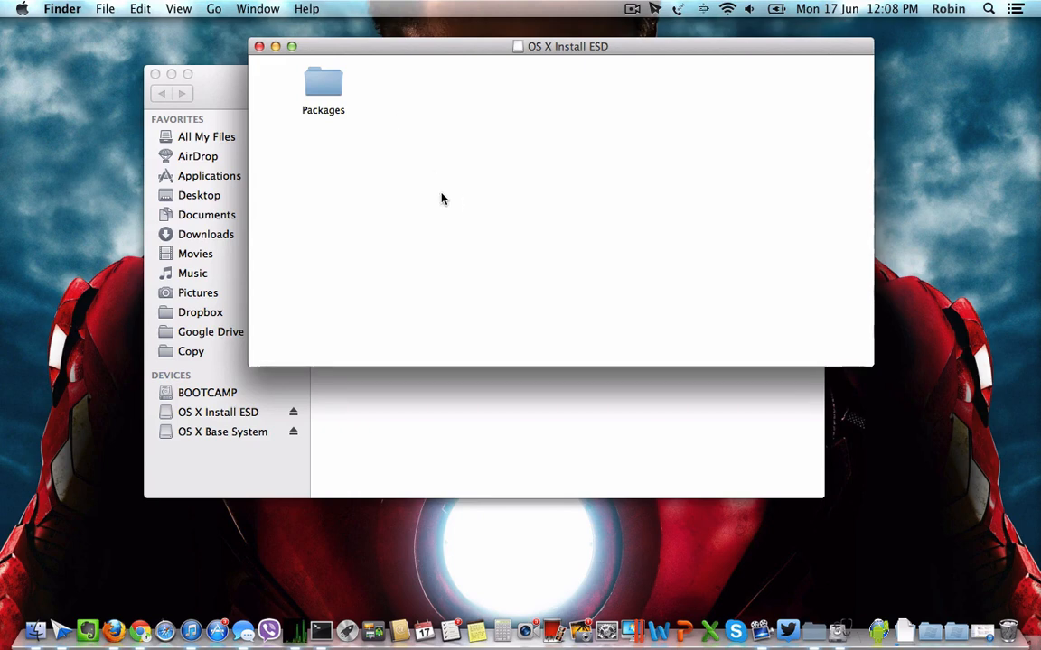
mouse_move(419, 206)
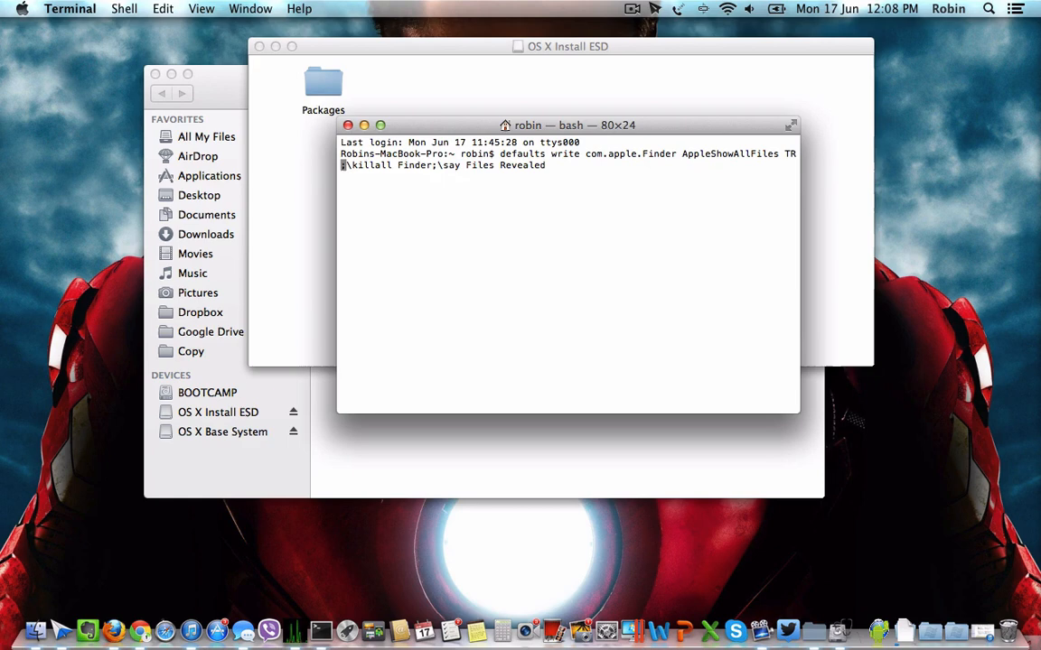
Enter defaults write com.apple.Finder AppleShowAllFiles TRUE;killall Finder;say Files Revealed.
type("UE")
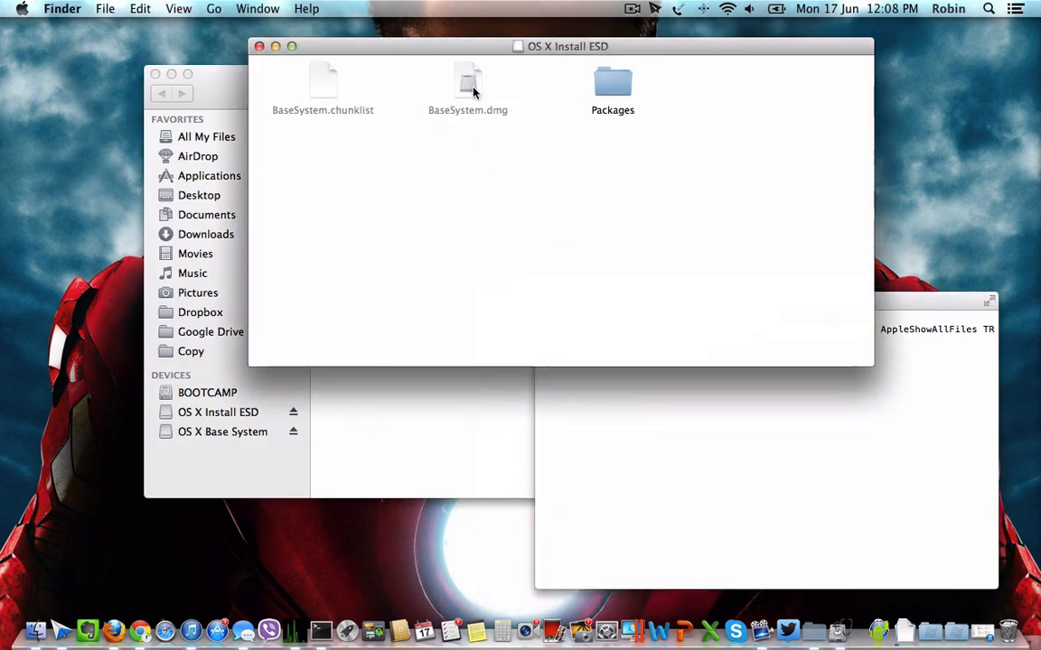
Check the .pkg files inside Packages, return to the volume and bring up actions for BaseSystem.dmg.
left_click(468, 87)
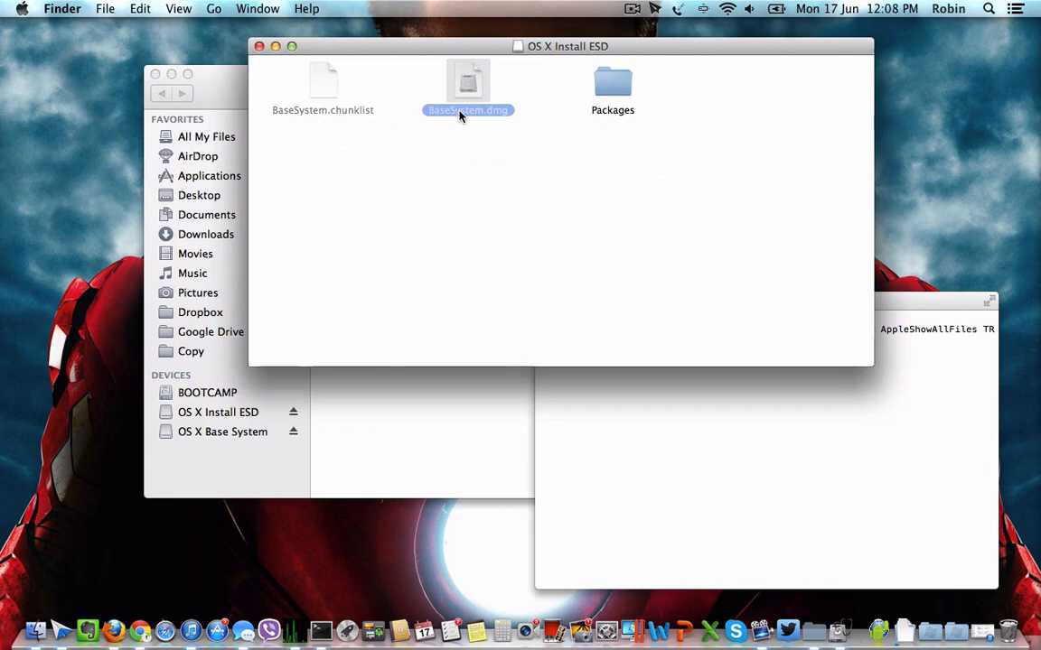
mouse_move(479, 114)
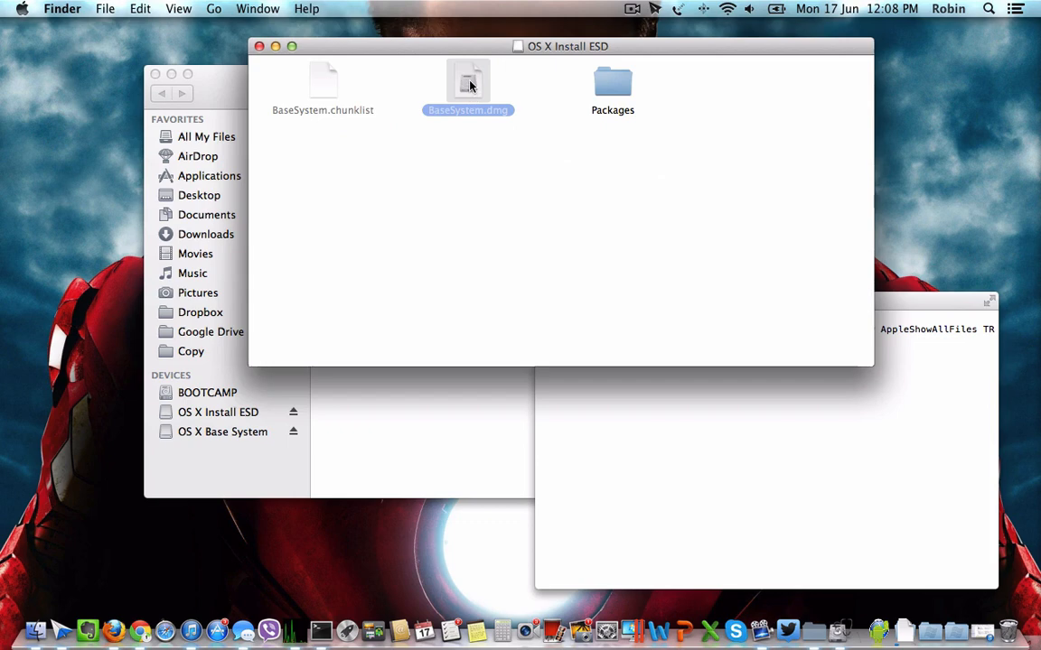
double_click(612, 86)
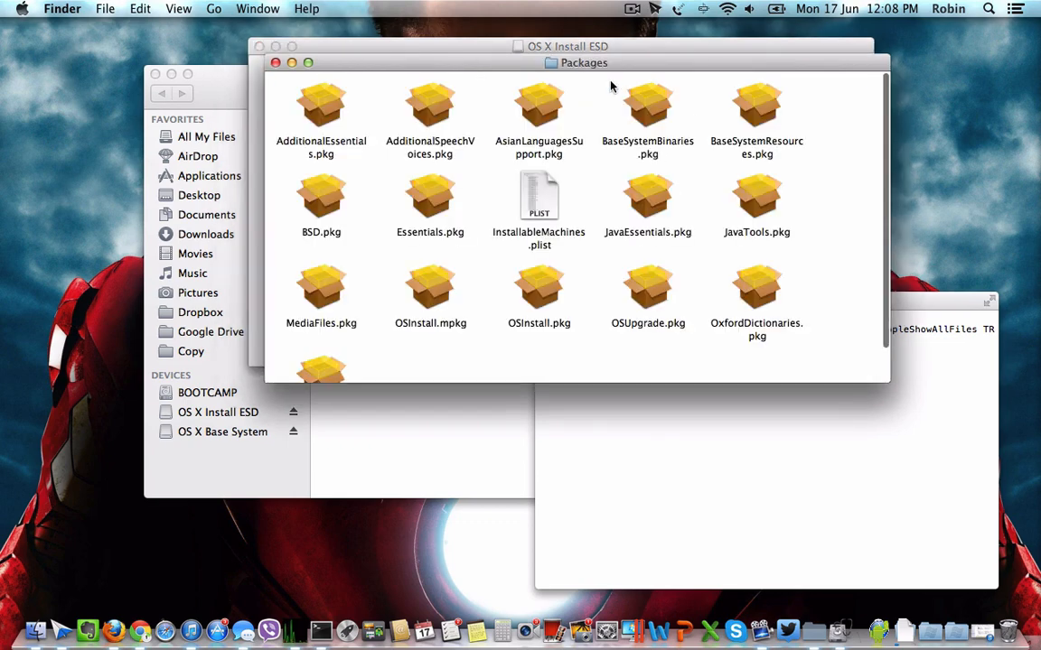
mouse_move(480, 108)
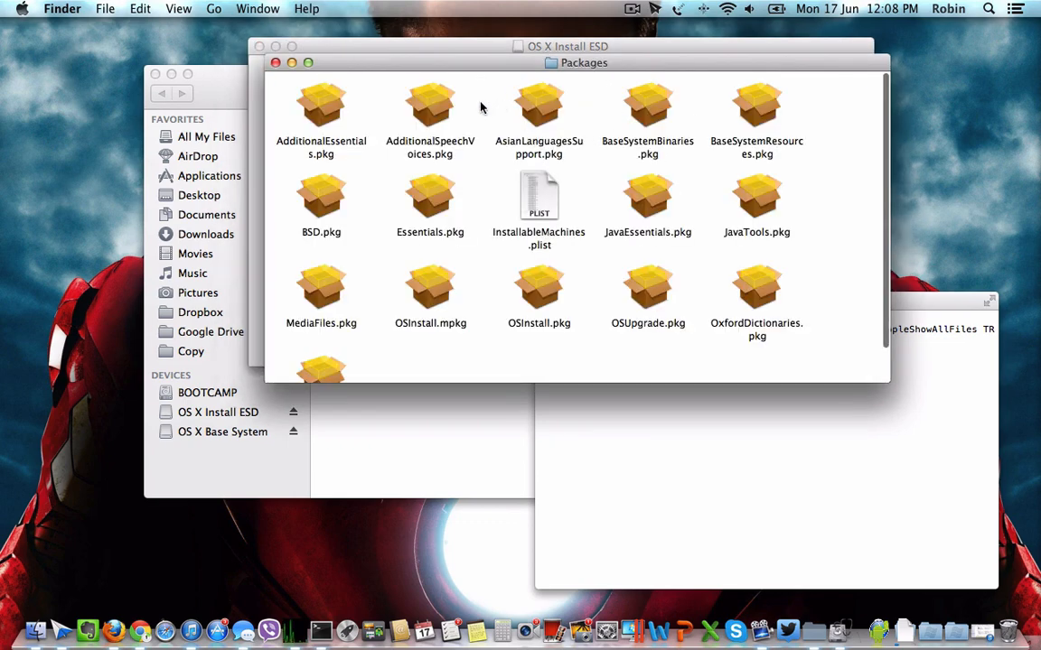
mouse_move(430, 101)
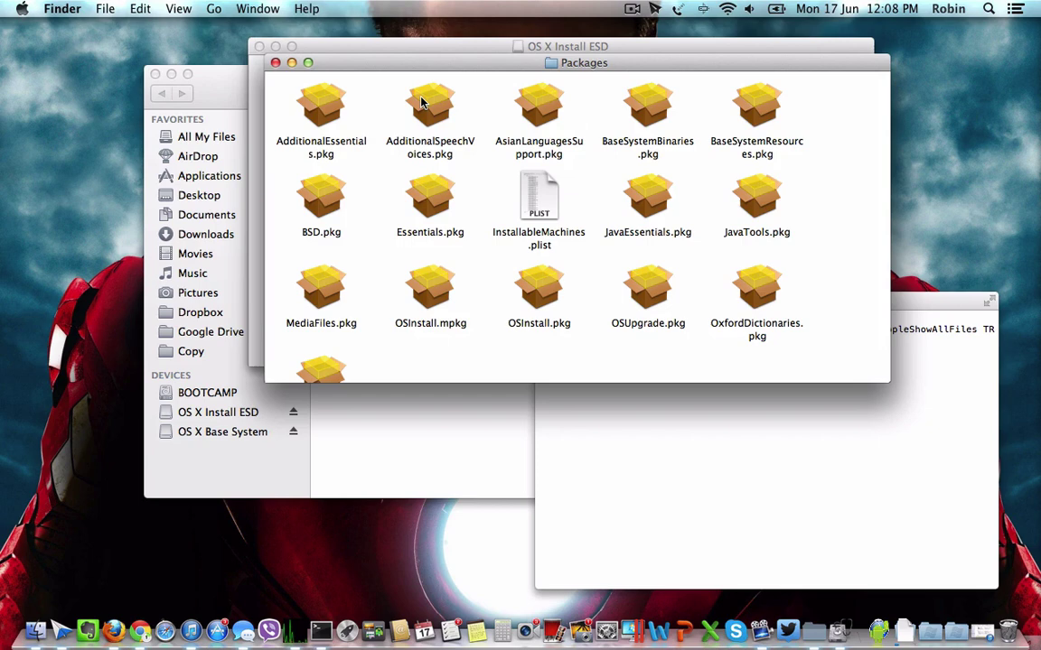
left_click(275, 61)
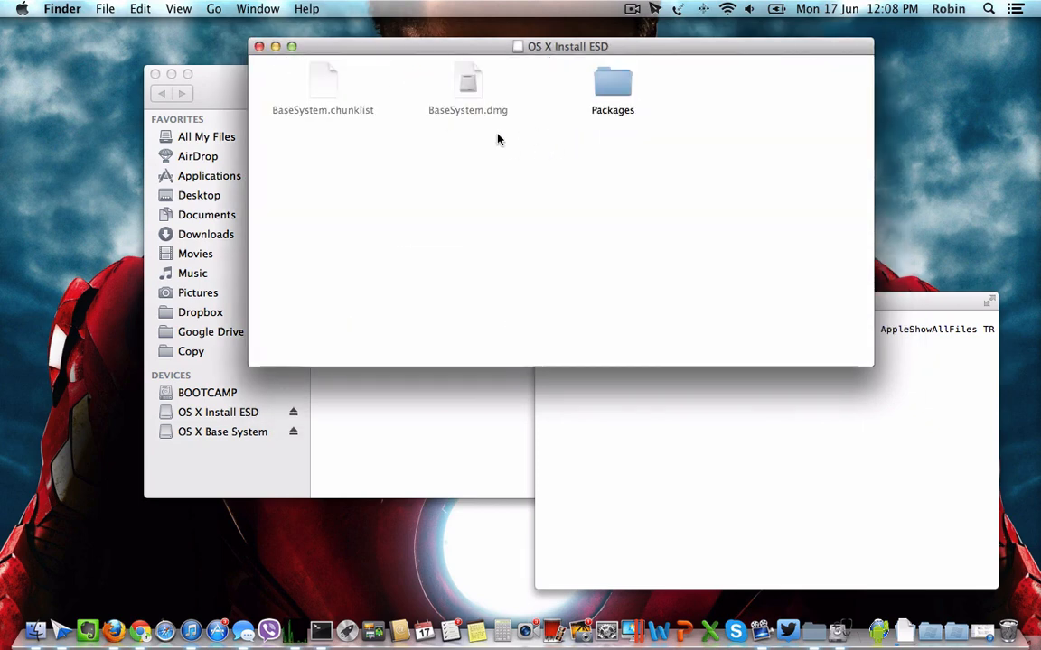
right_click(468, 87)
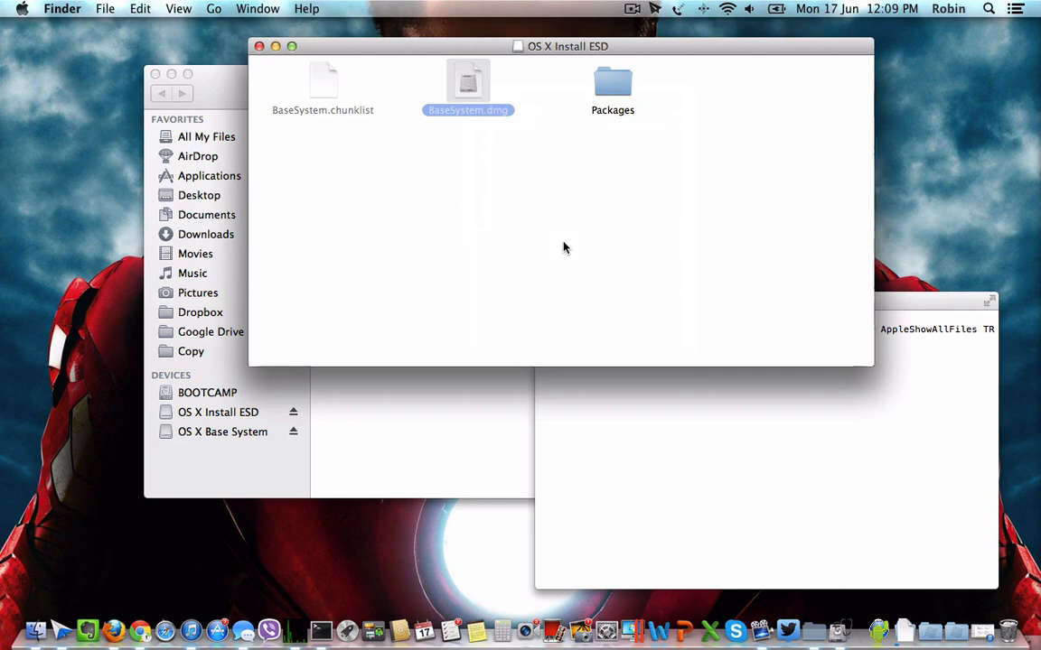
mouse_move(554, 227)
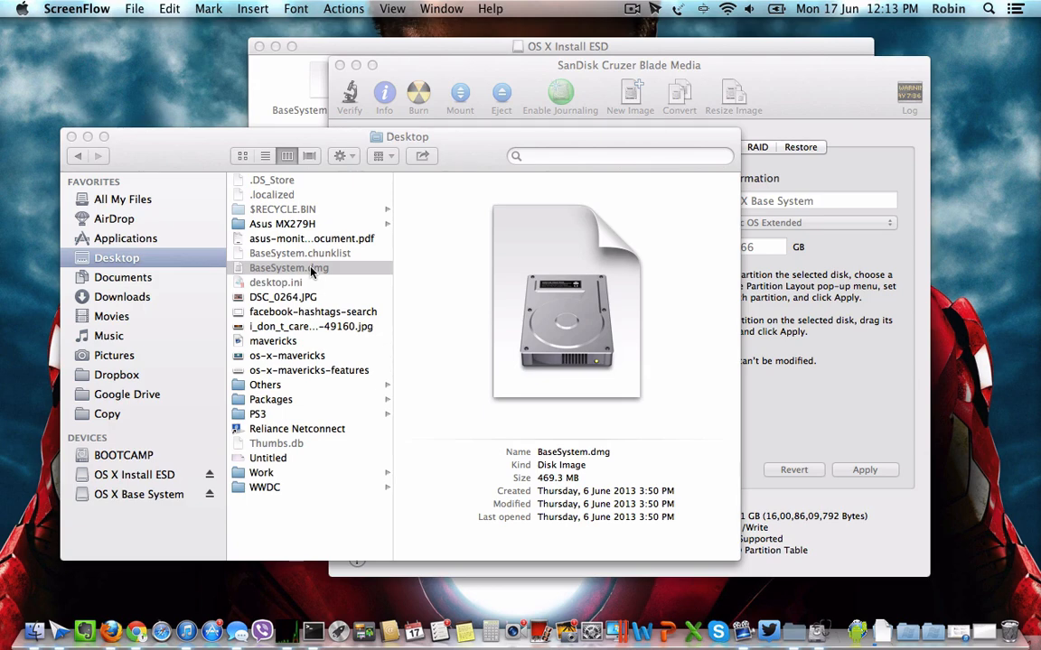
Show the OS X Base System volume with System, Library and Install OS X 10.9 Developer Preview.
left_click(289, 268)
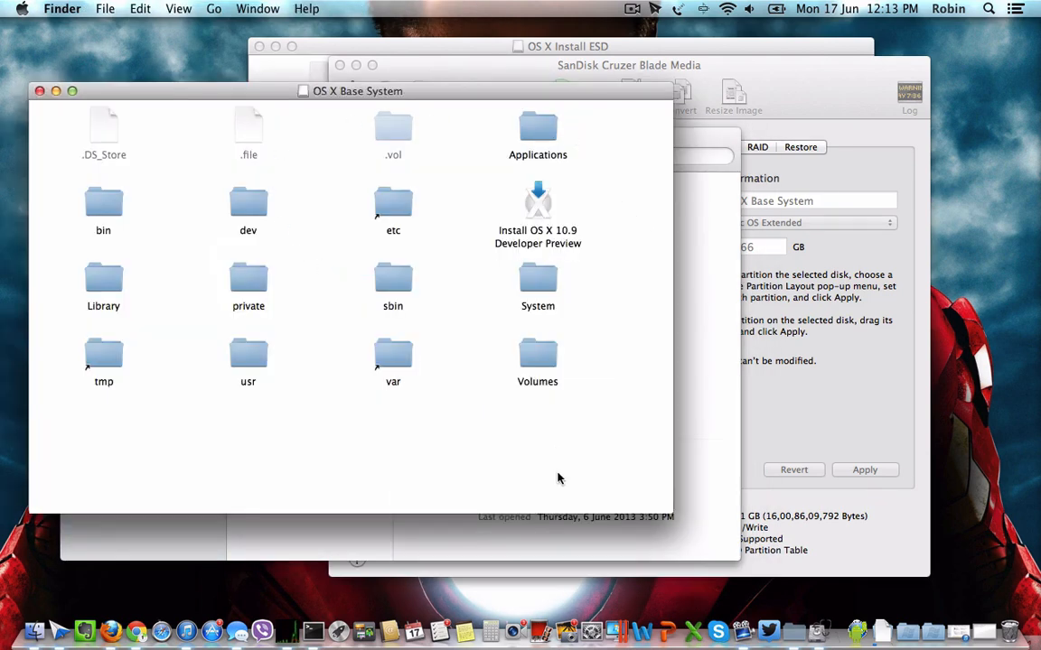
mouse_move(567, 351)
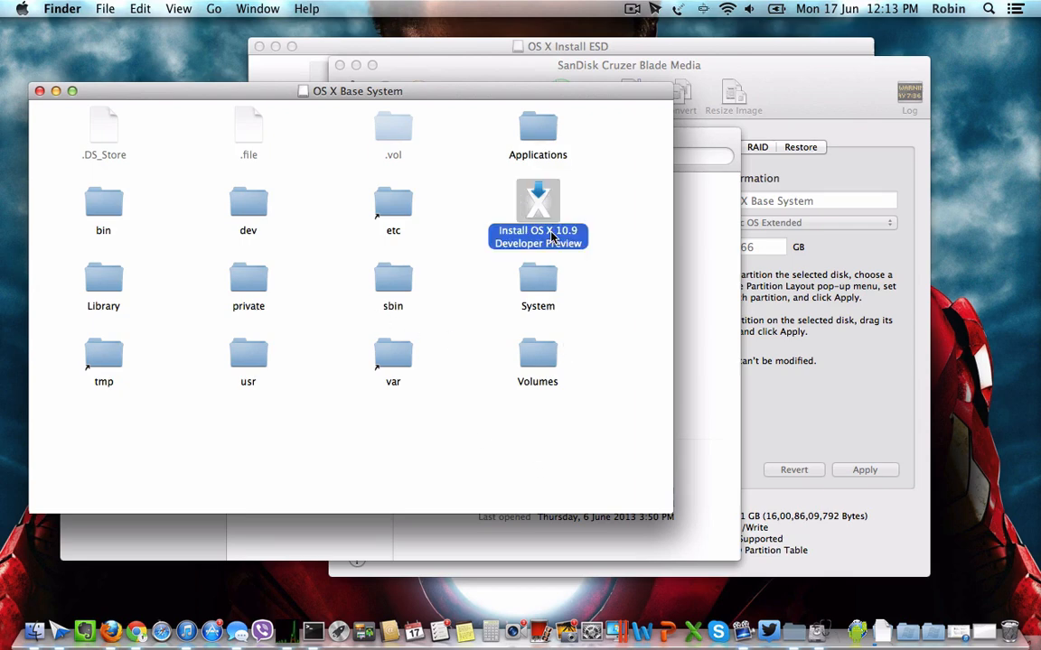
mouse_move(528, 335)
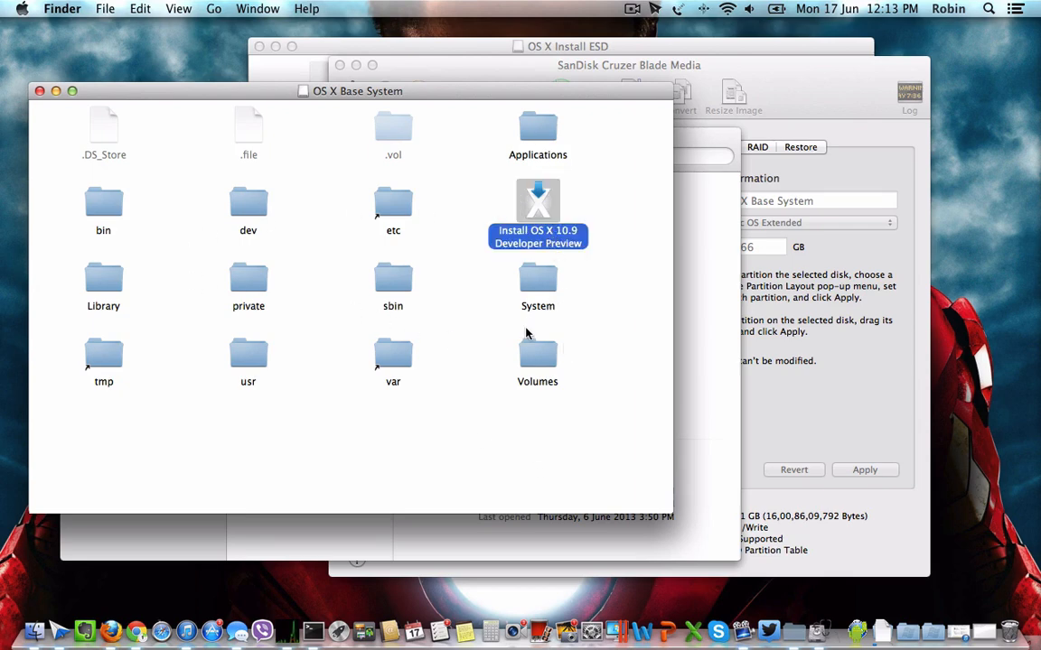
mouse_move(567, 416)
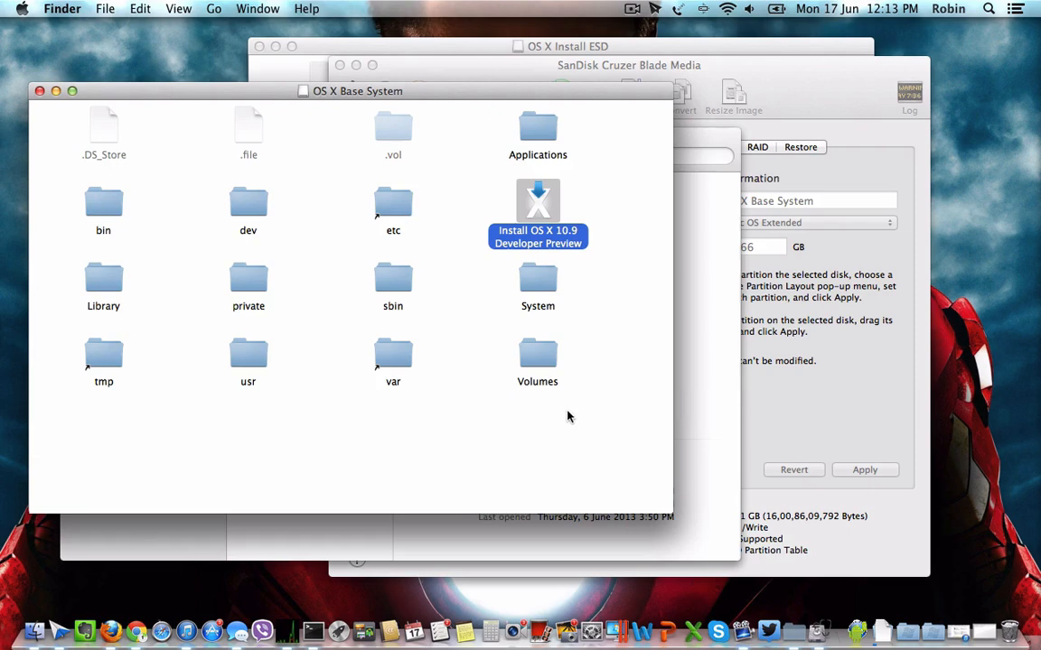
mouse_move(564, 419)
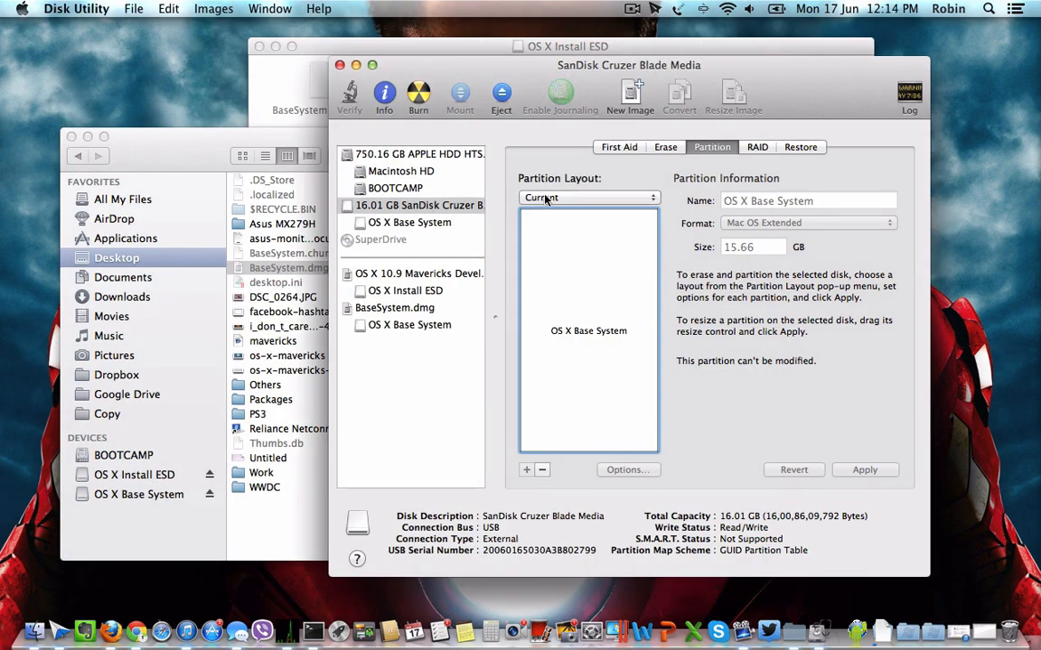
mouse_move(405, 221)
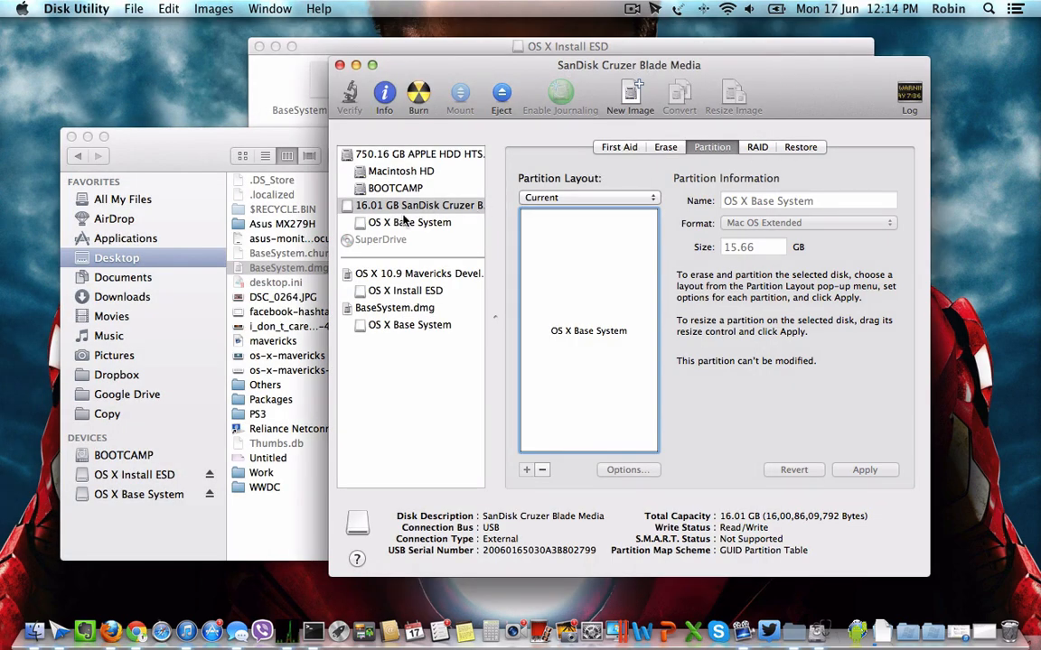
Set BaseSystem.dmg as restore source and the USB's OS X Base System partition as destination.
left_click(394, 307)
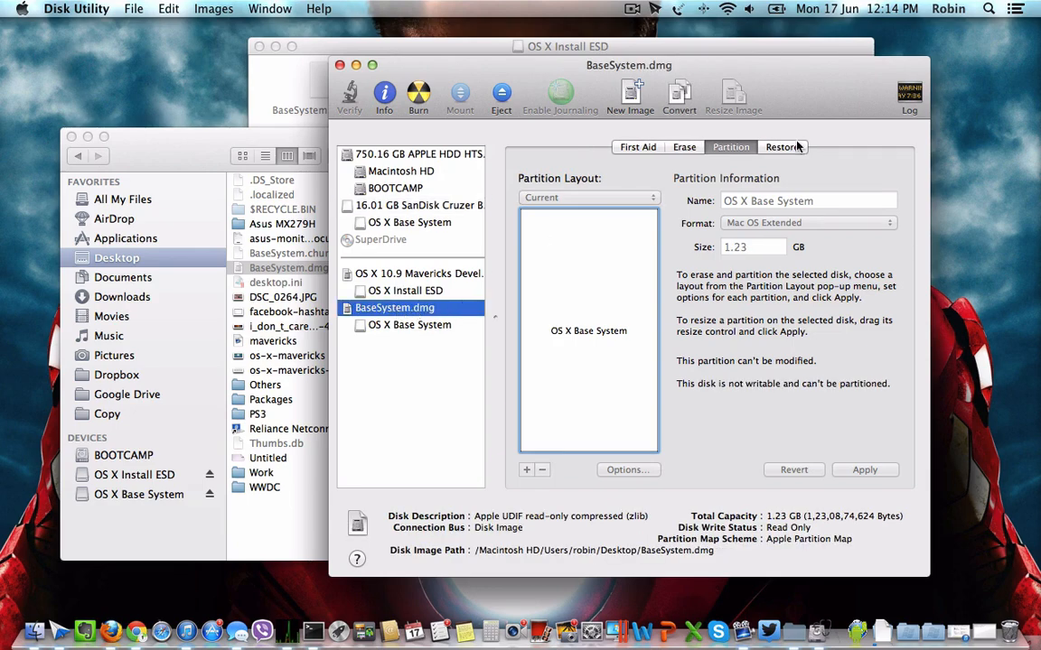
left_click(782, 146)
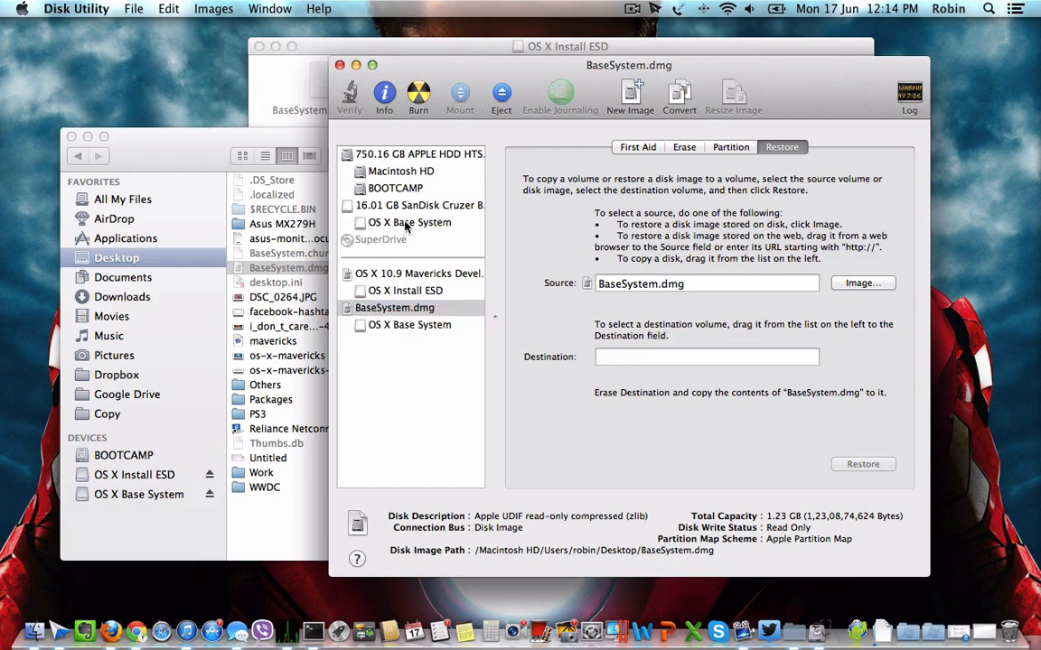
mouse_move(394, 227)
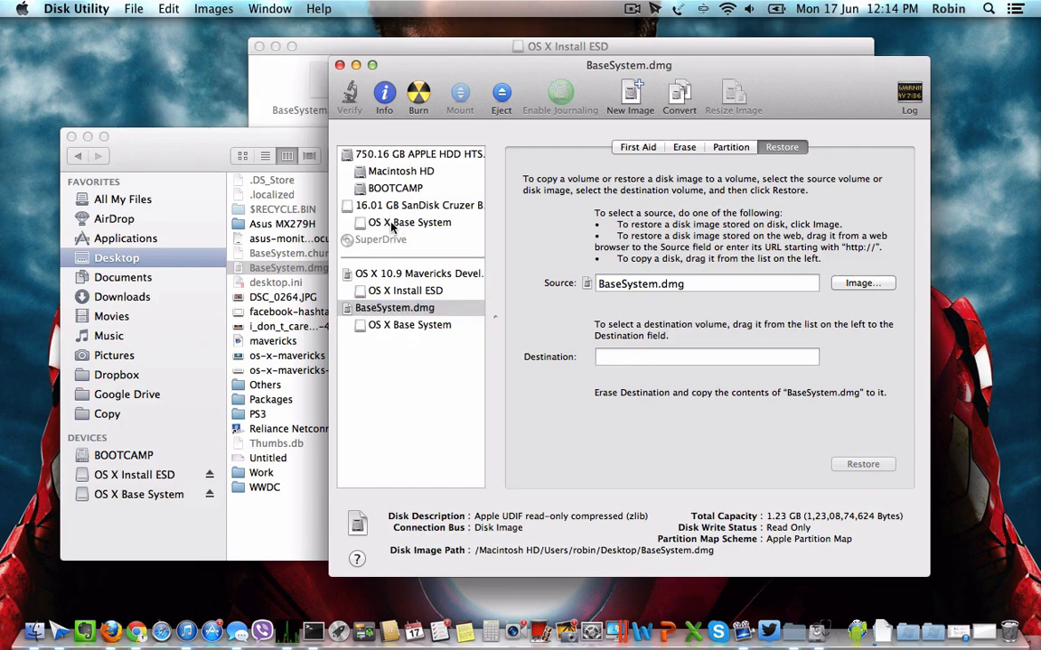
left_click_drag(408, 325, 706, 358)
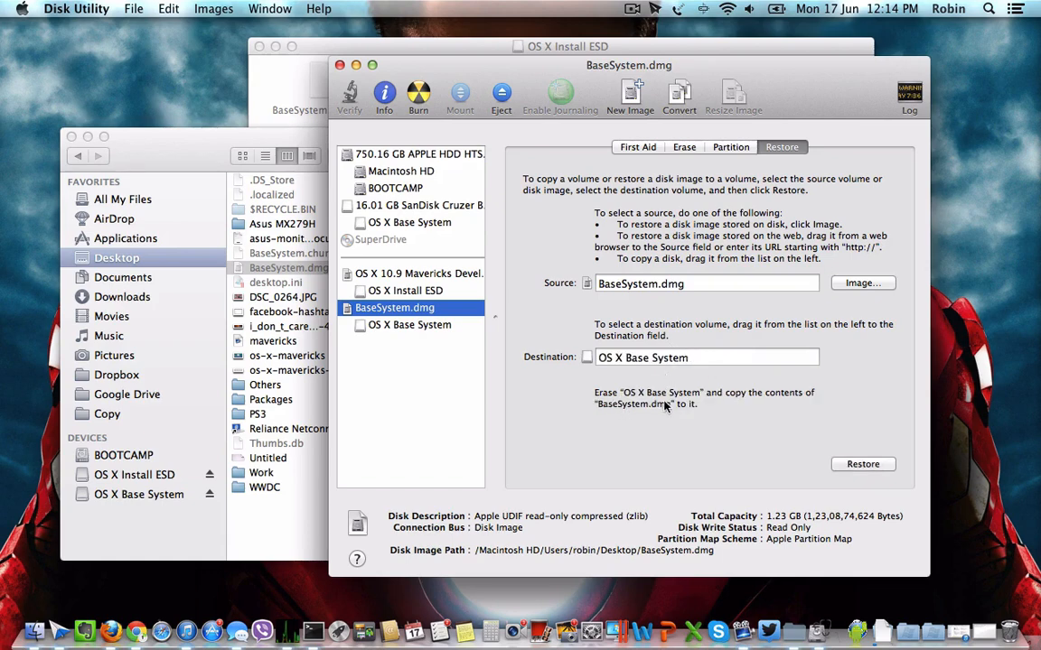
mouse_move(582, 294)
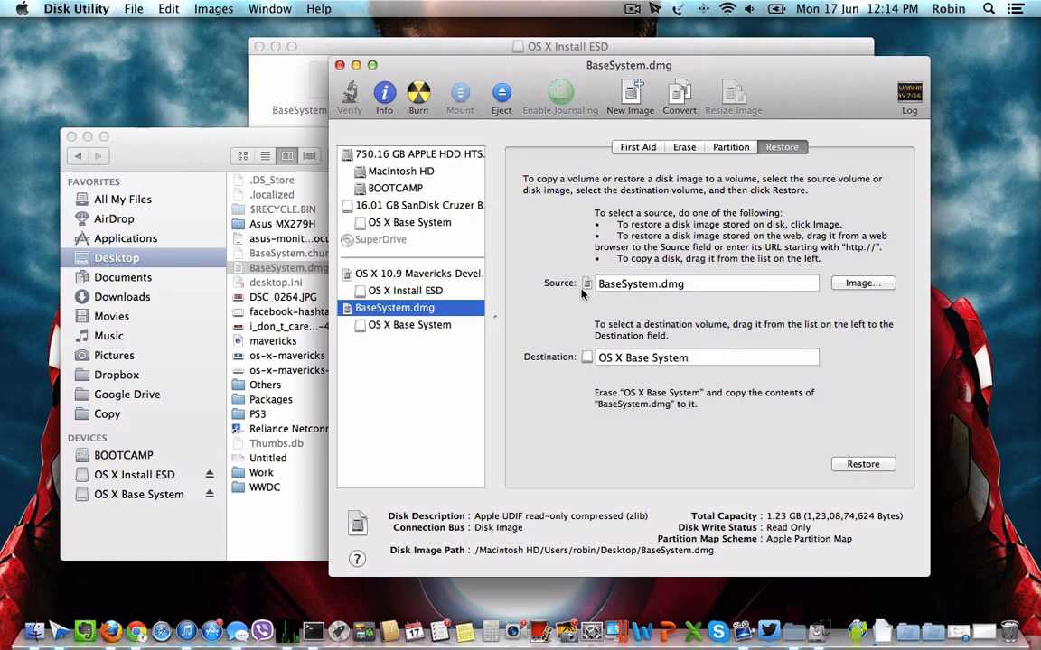
mouse_move(705, 283)
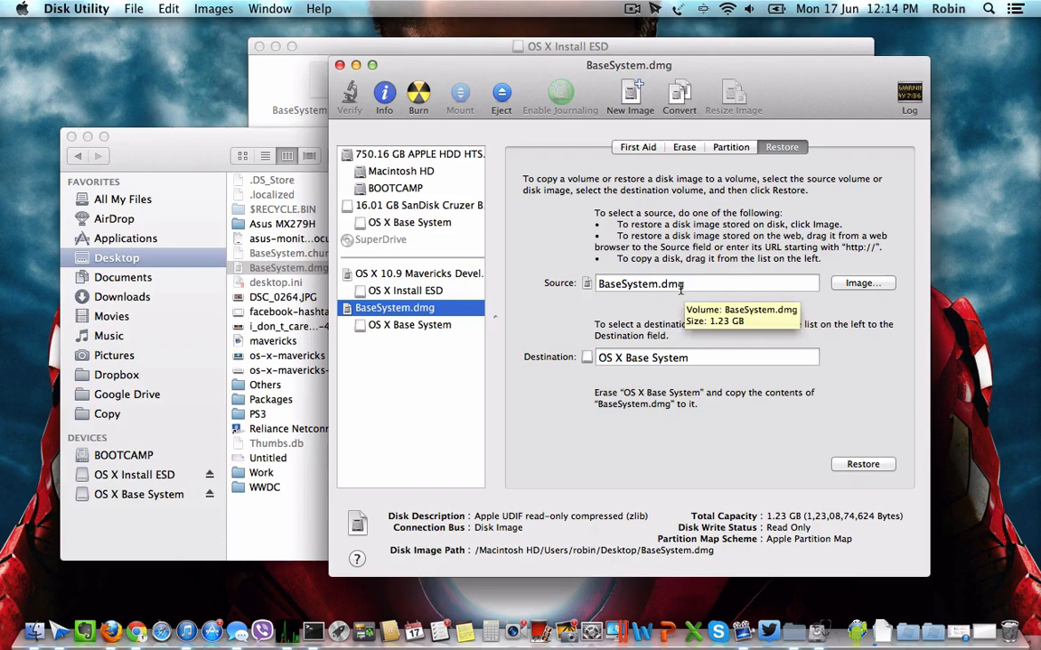
mouse_move(695, 369)
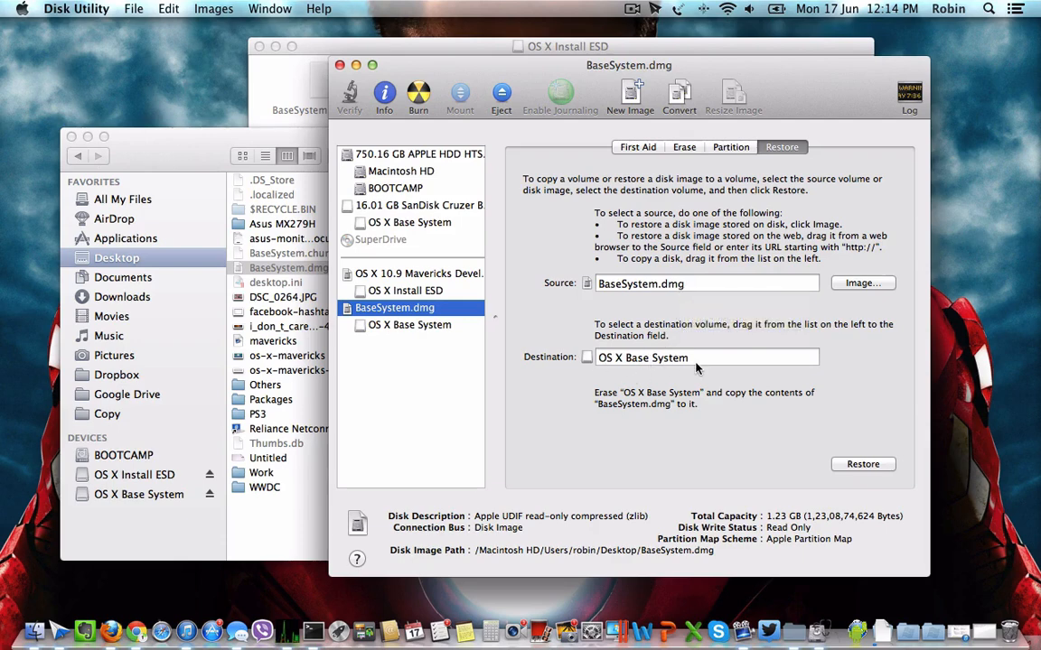
mouse_move(673, 383)
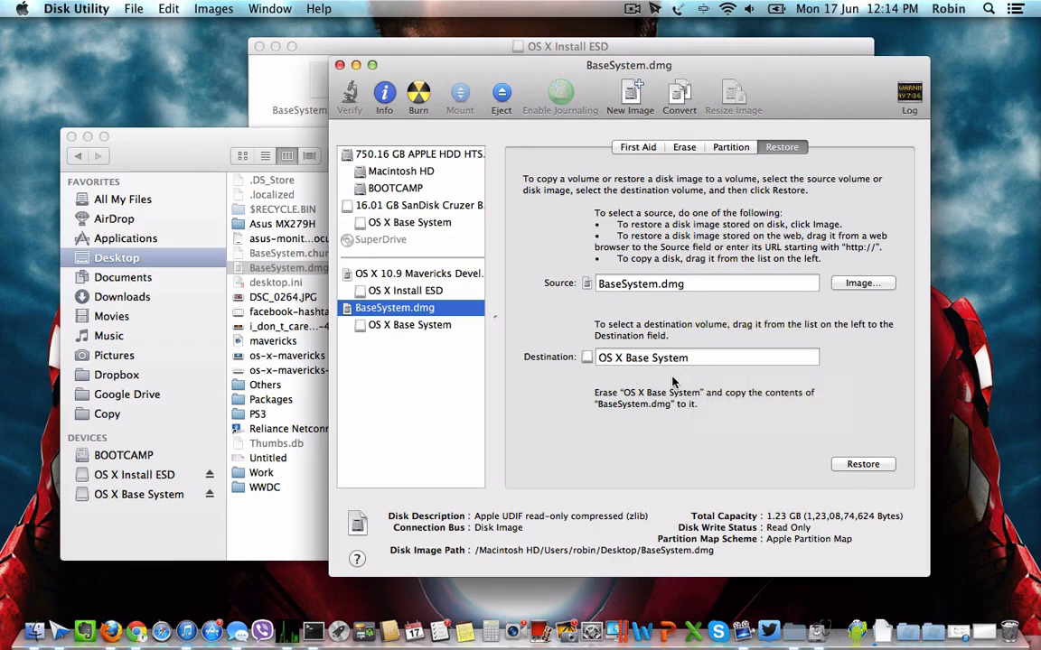
mouse_move(654, 379)
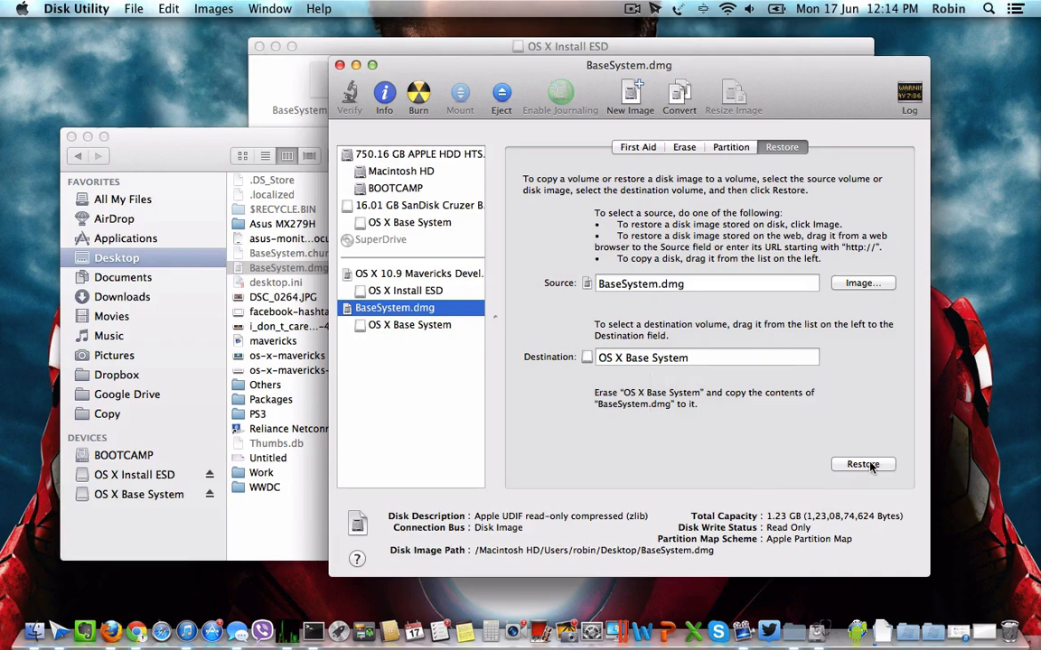
mouse_move(864, 462)
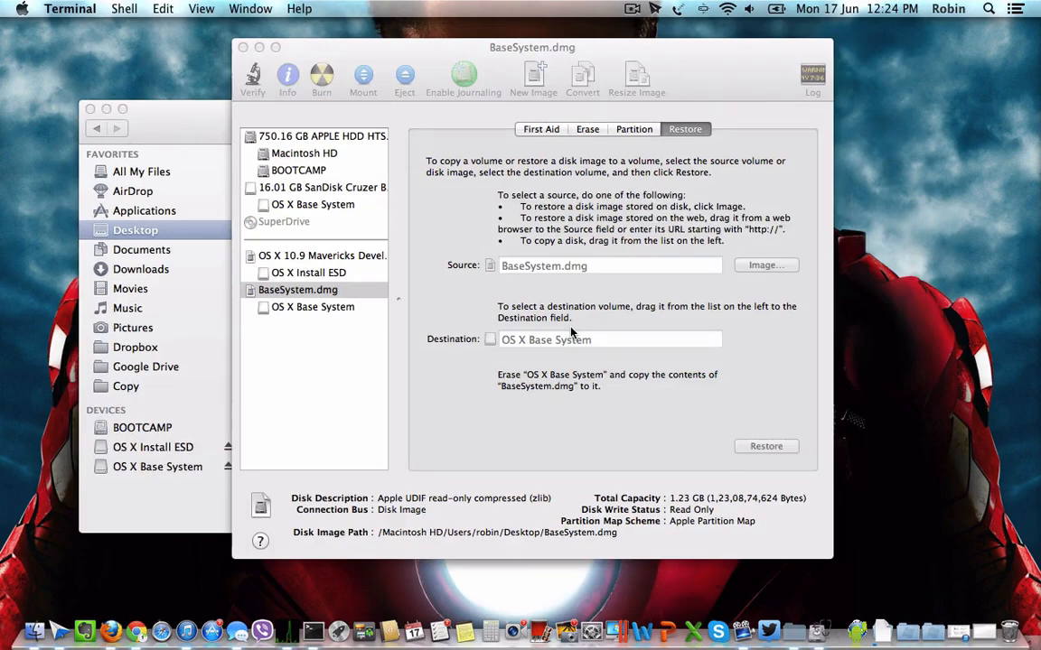
mouse_move(217, 123)
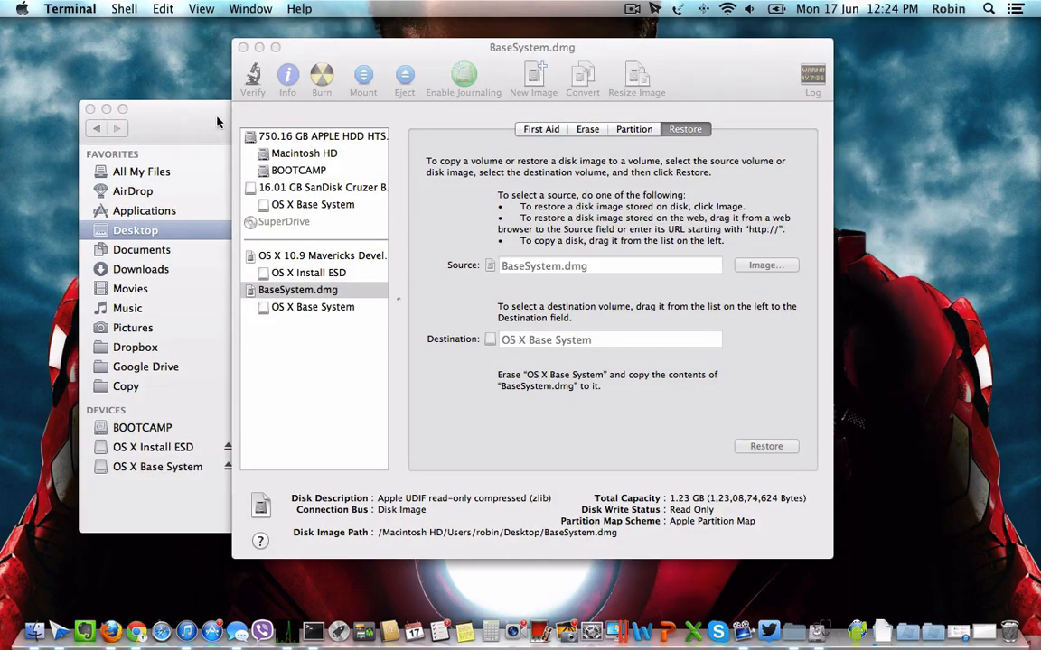
Return to the OS X Install ESD drive and copy its Packages folder.
left_click(134, 229)
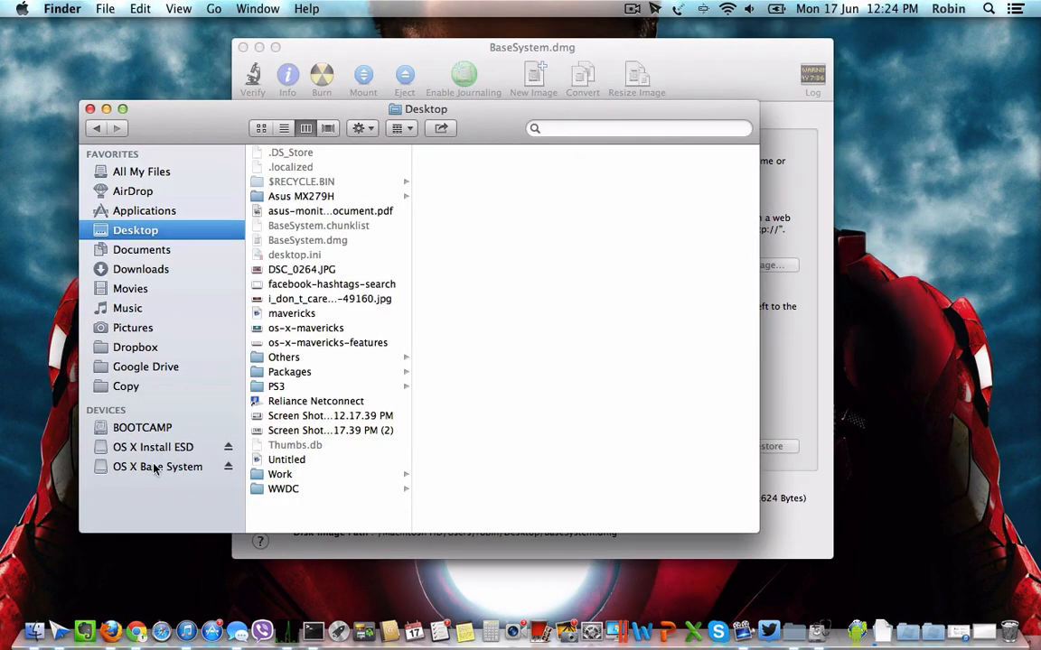
left_click(157, 466)
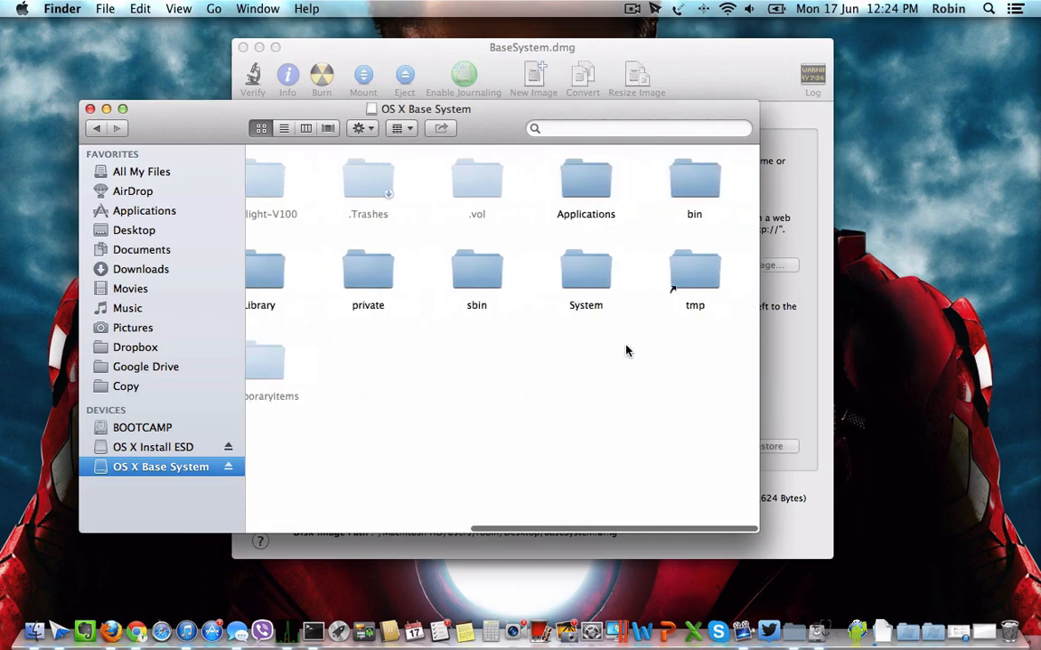
scroll("left", 3)
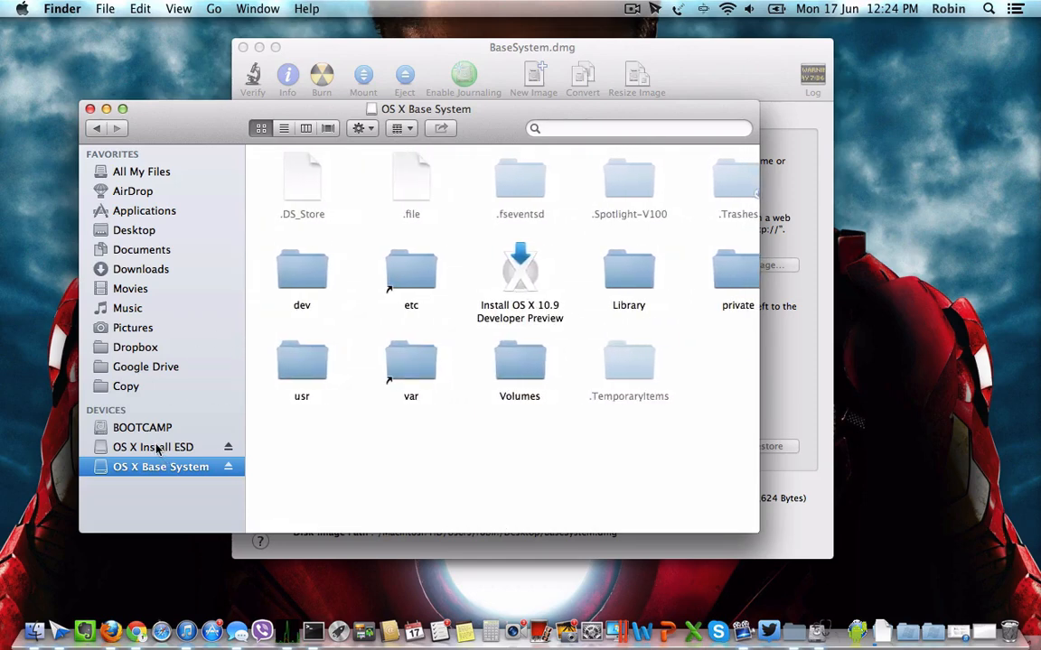
left_click(152, 448)
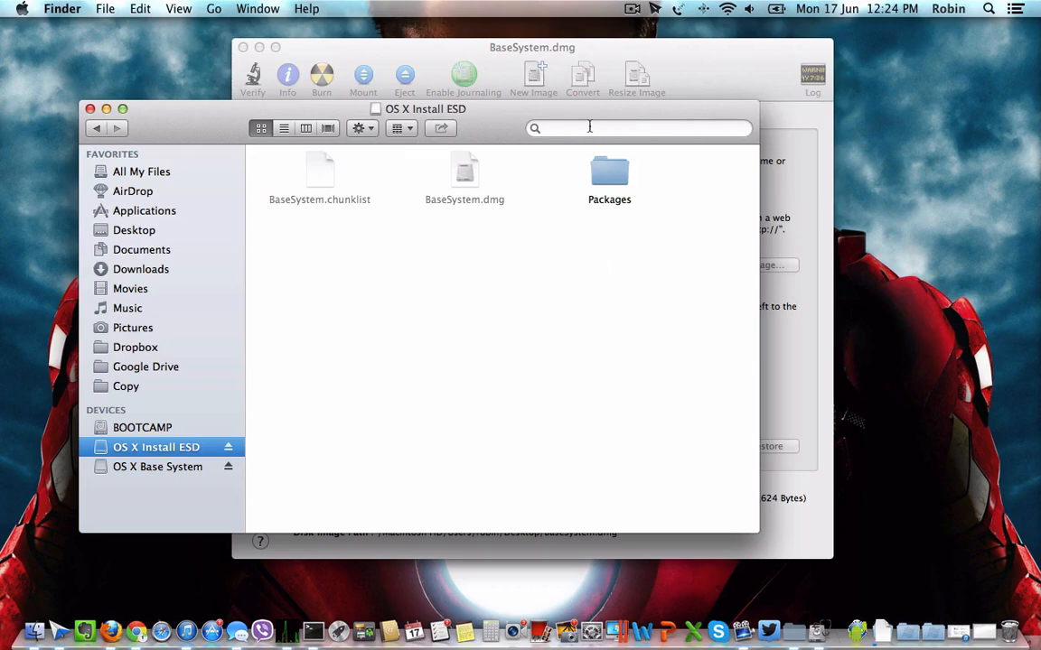
mouse_move(619, 238)
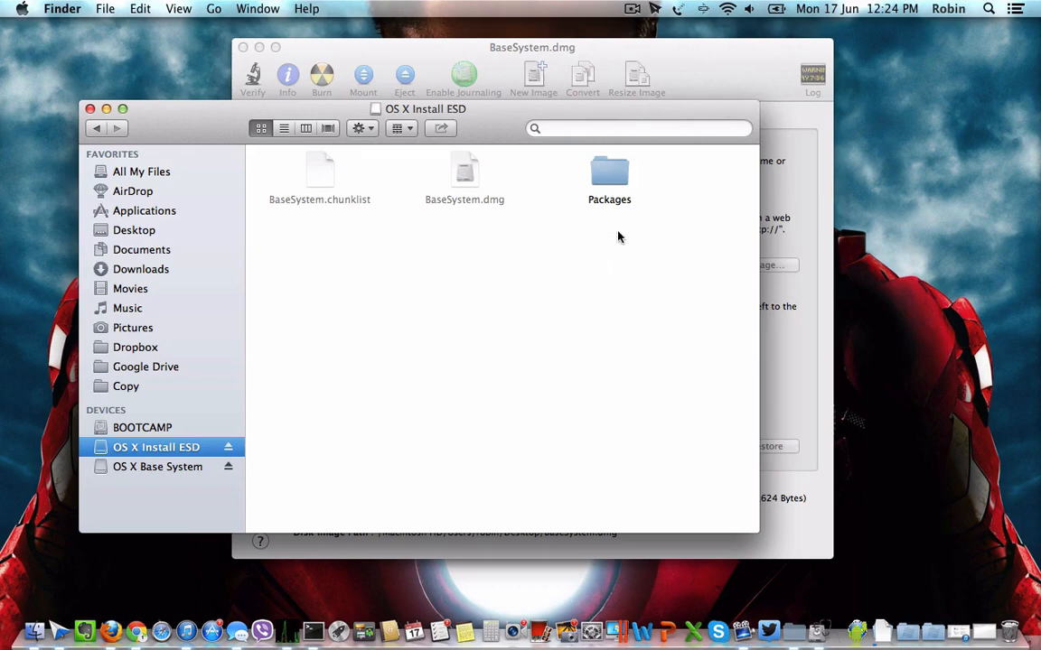
left_click(609, 171)
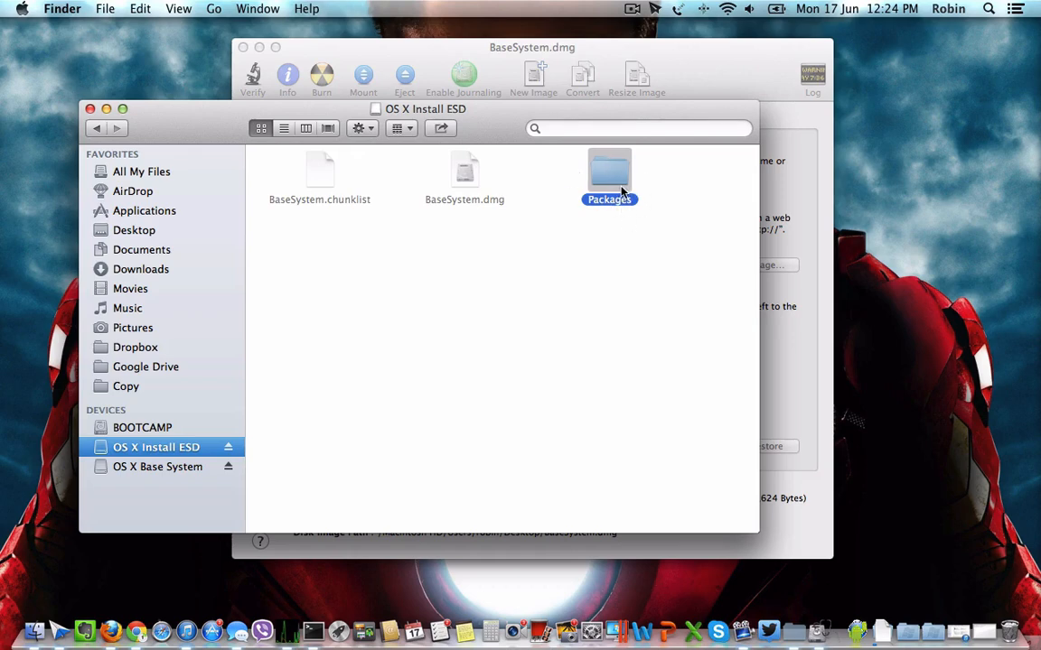
mouse_move(618, 190)
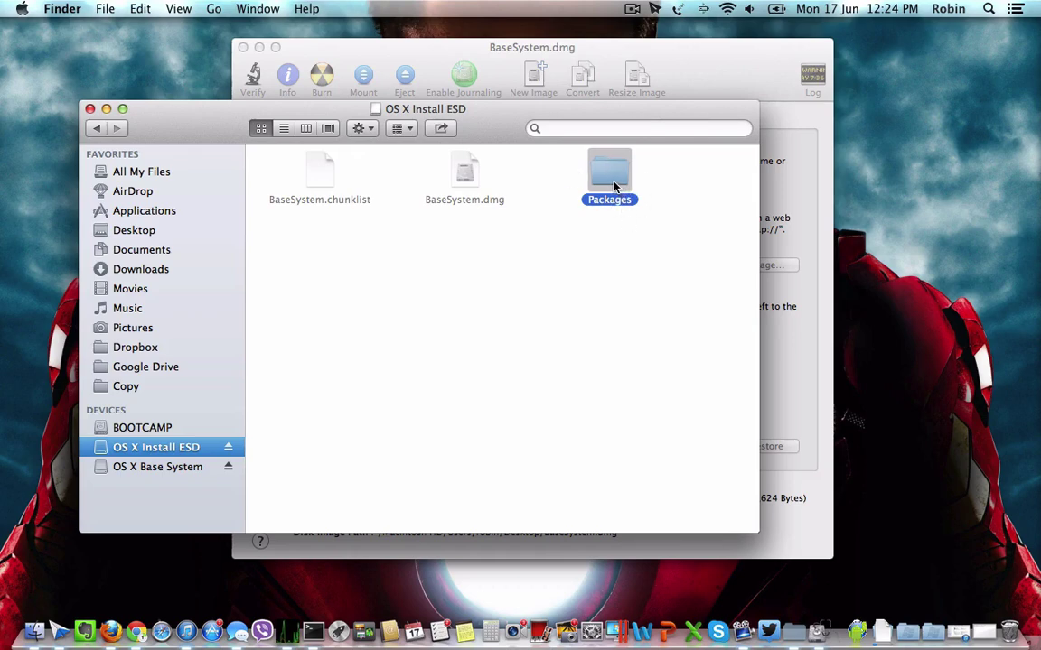
mouse_move(419, 198)
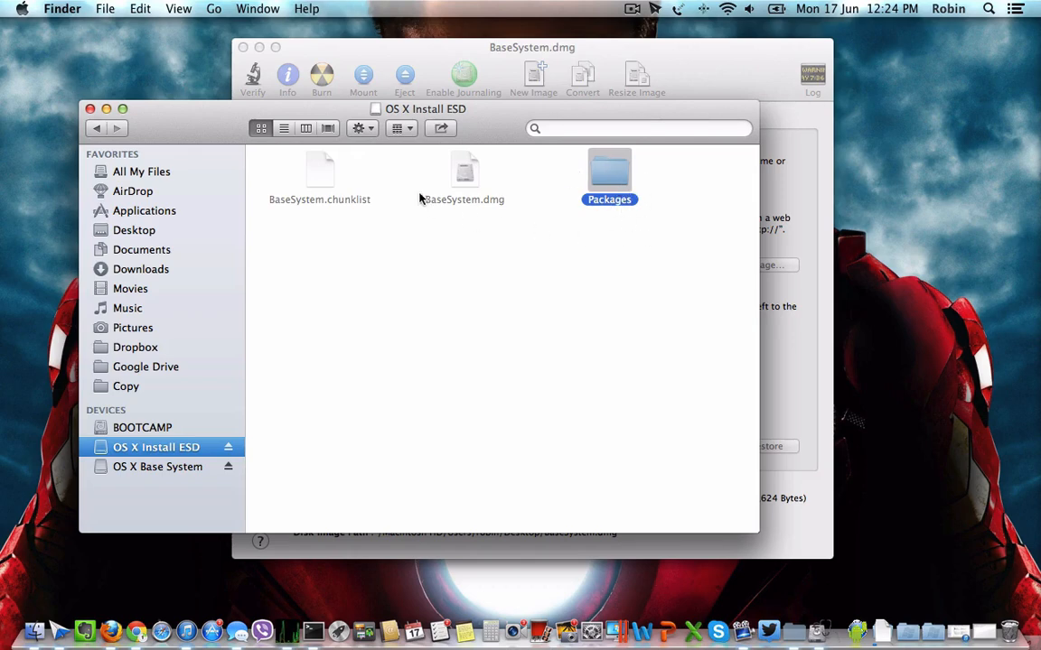
mouse_move(600, 235)
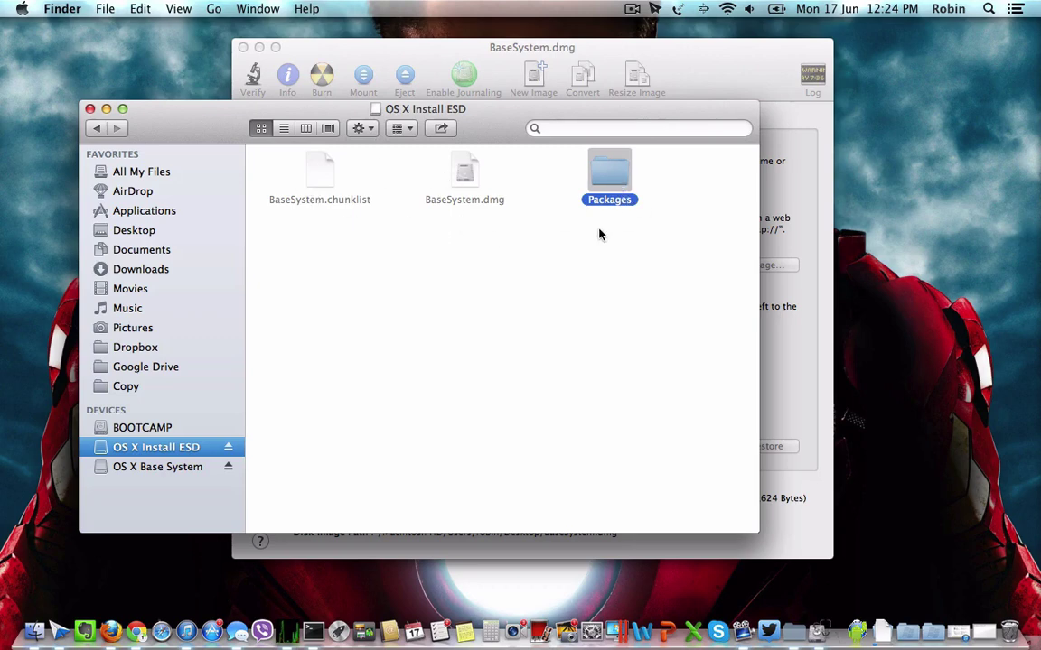
right_click(609, 177)
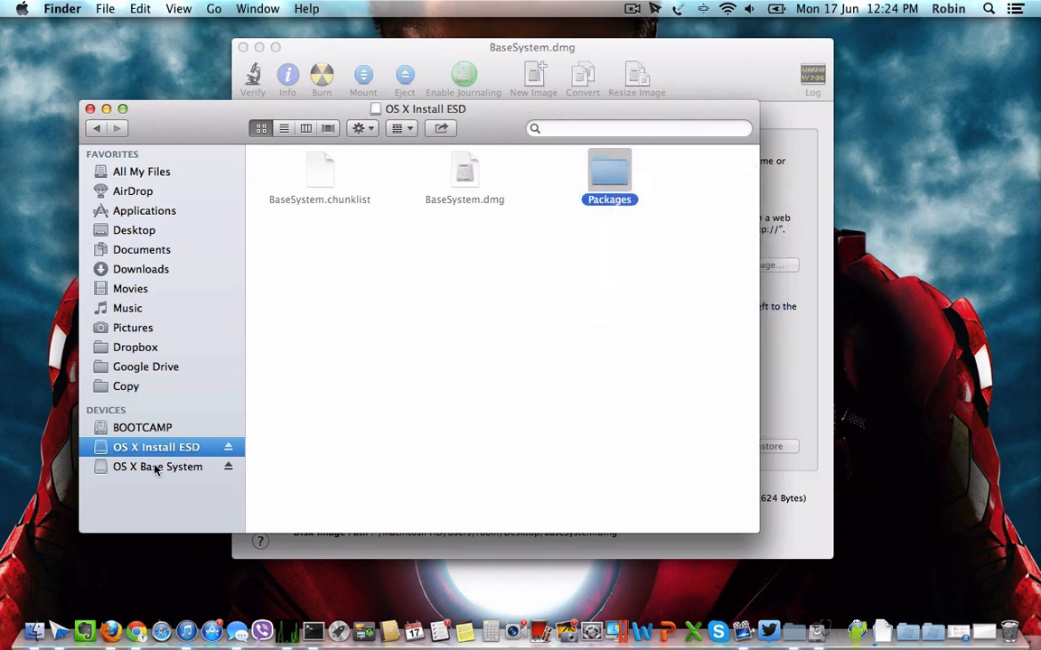
In OS X Base System > System > Installation, replace the Packages alias with the copied Packages folder.
left_click(158, 467)
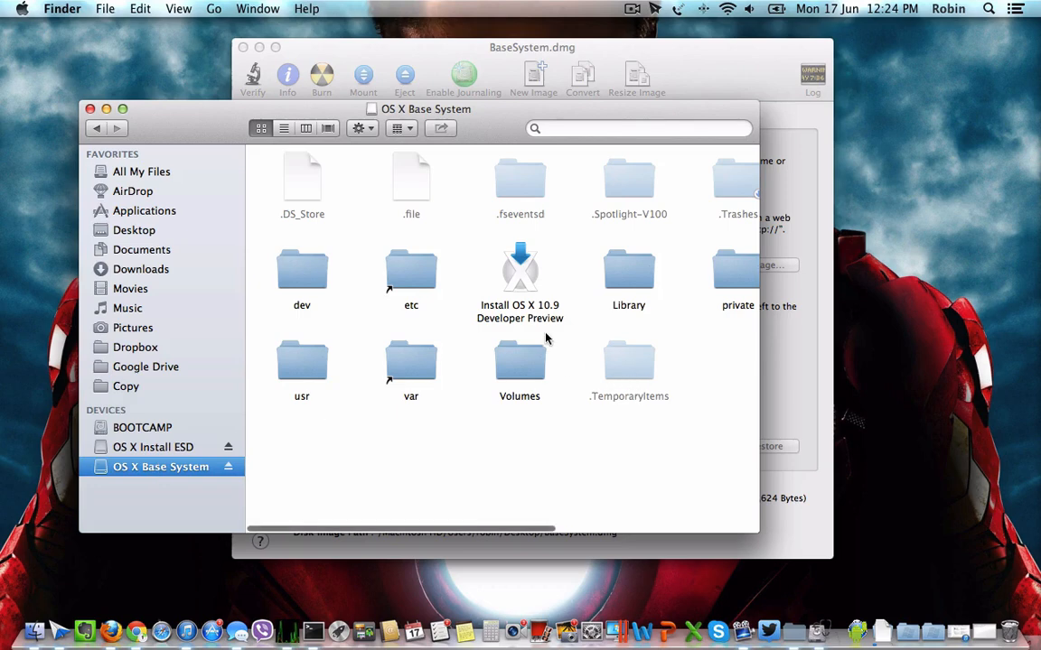
scroll("right", 3)
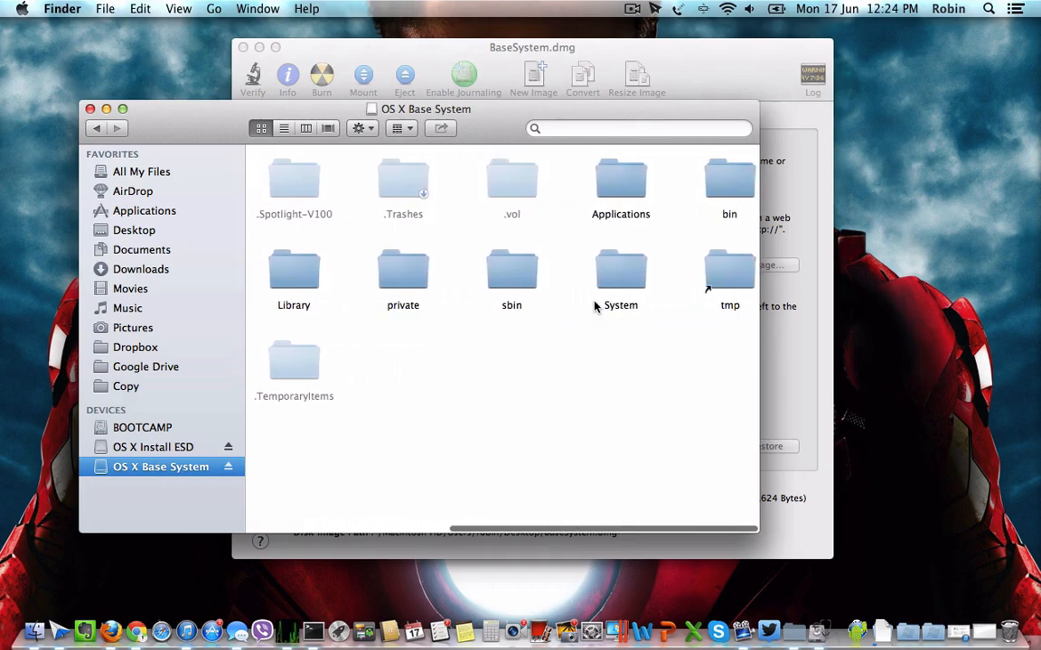
double_click(621, 271)
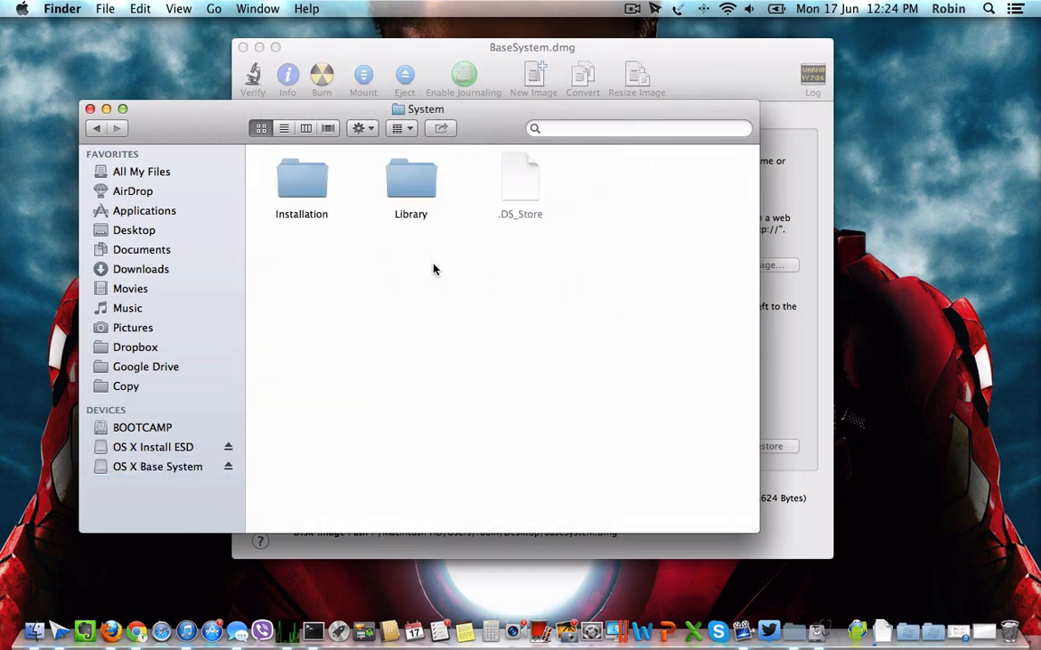
double_click(302, 179)
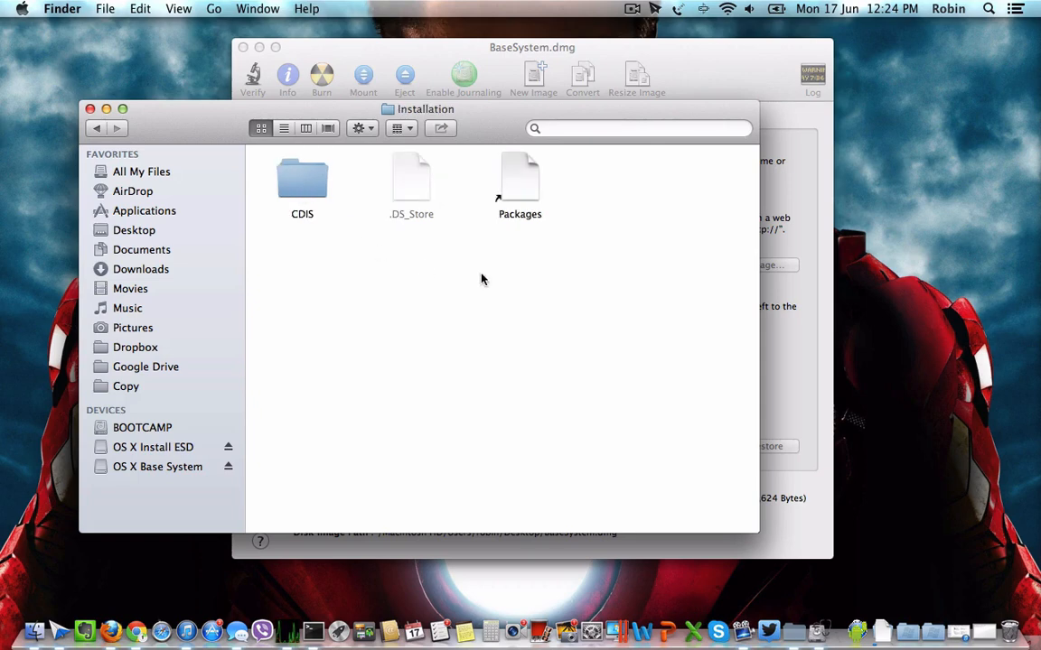
left_click(521, 177)
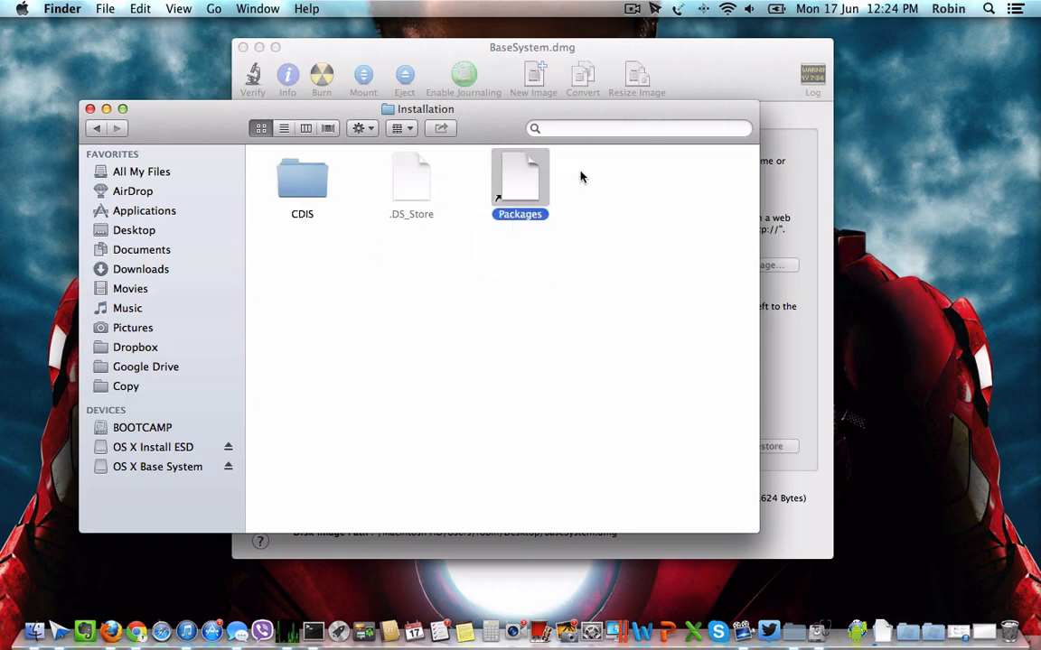
mouse_move(578, 203)
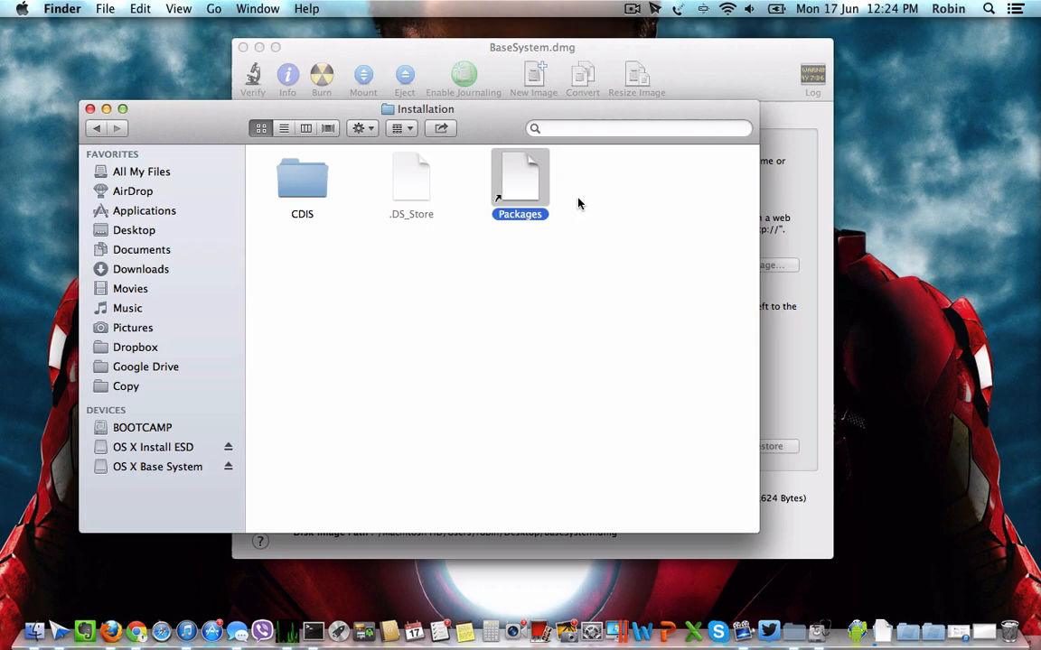
mouse_move(533, 188)
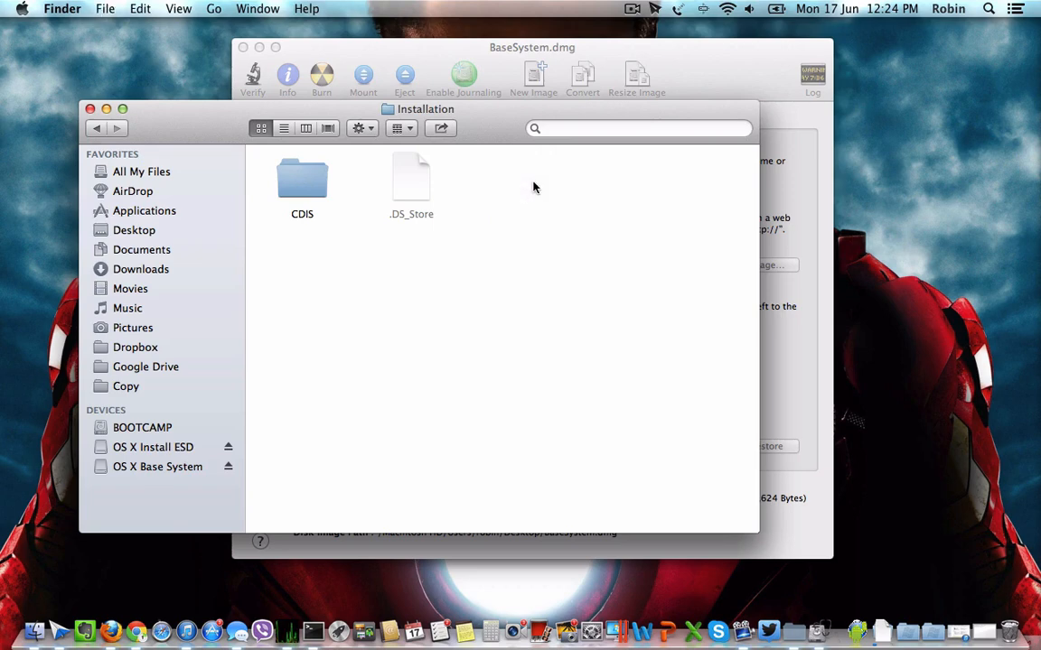
right_click(533, 186)
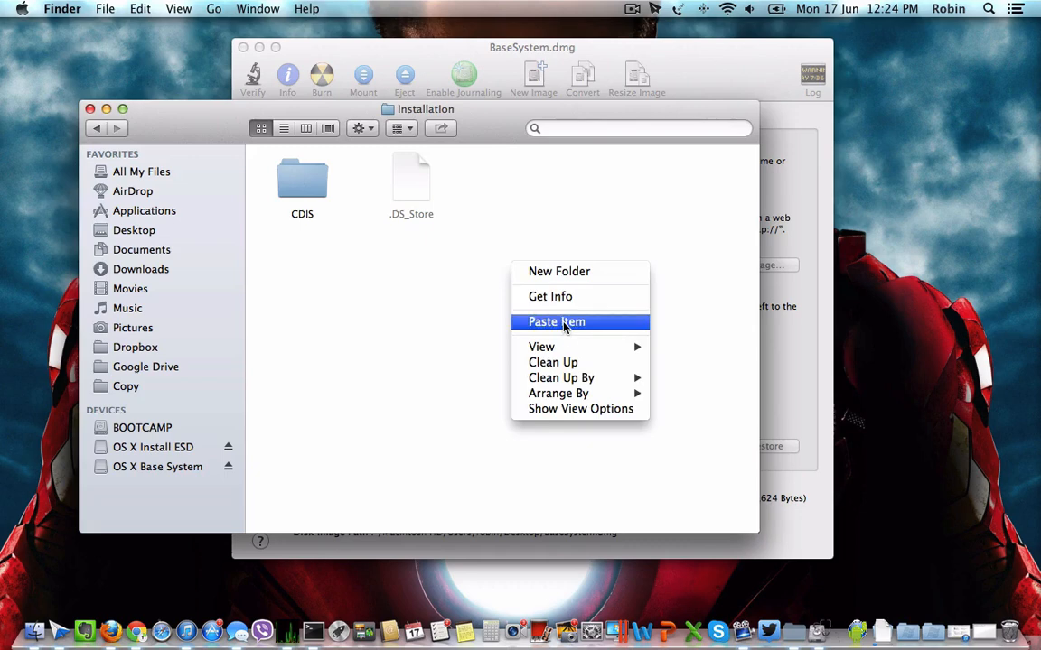
left_click(557, 321)
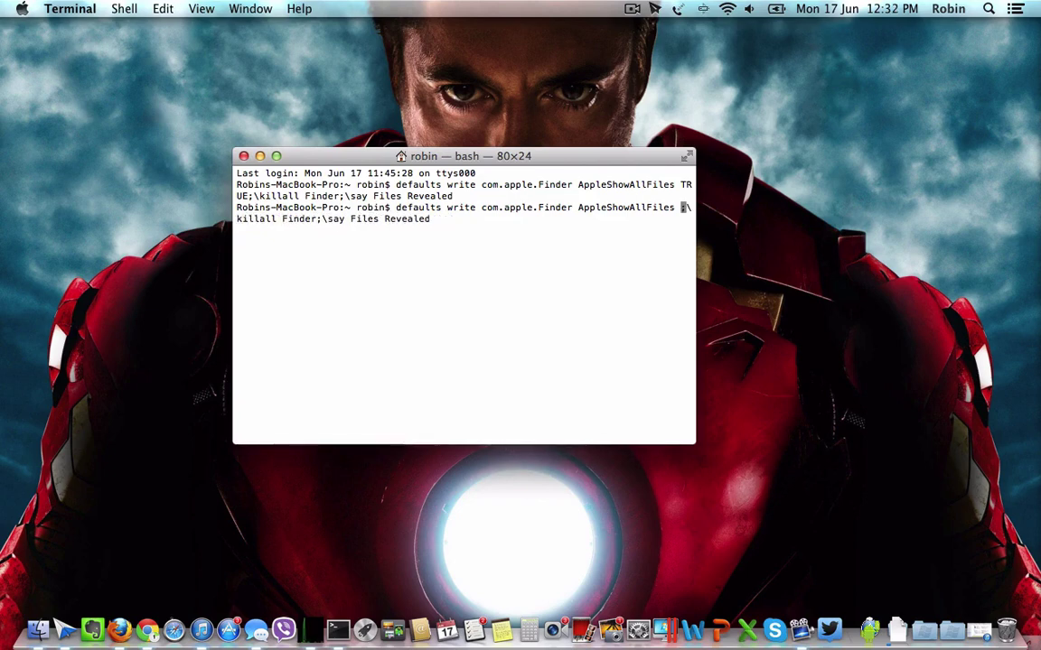
Run the defaults write command with AppleShowAllFiles FALSE to hide hidden files again.
type("FALSE")
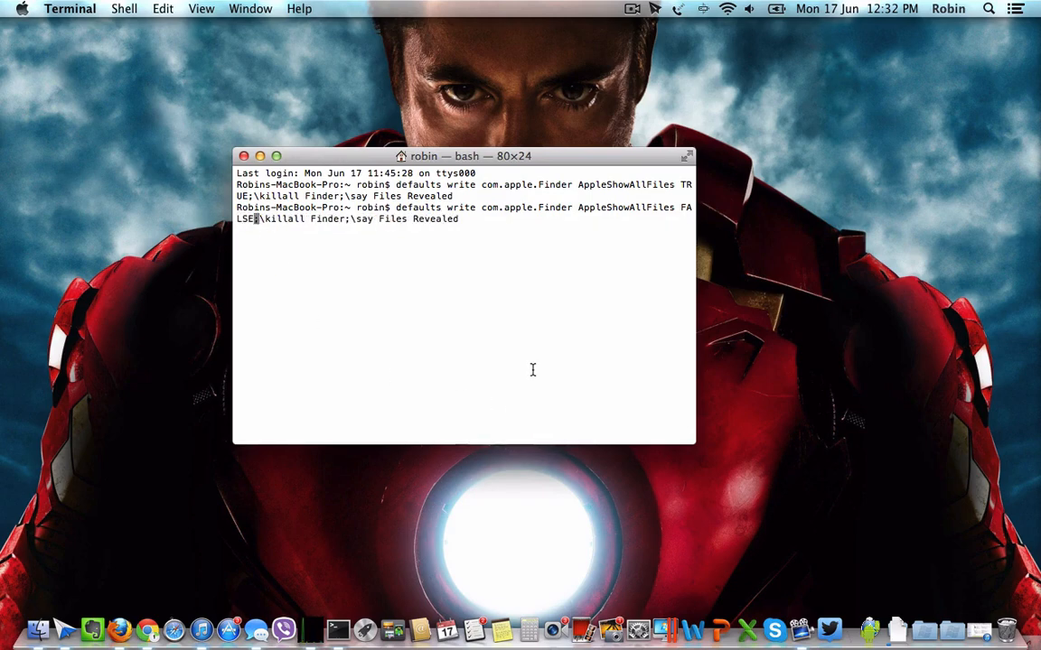
key("Return")
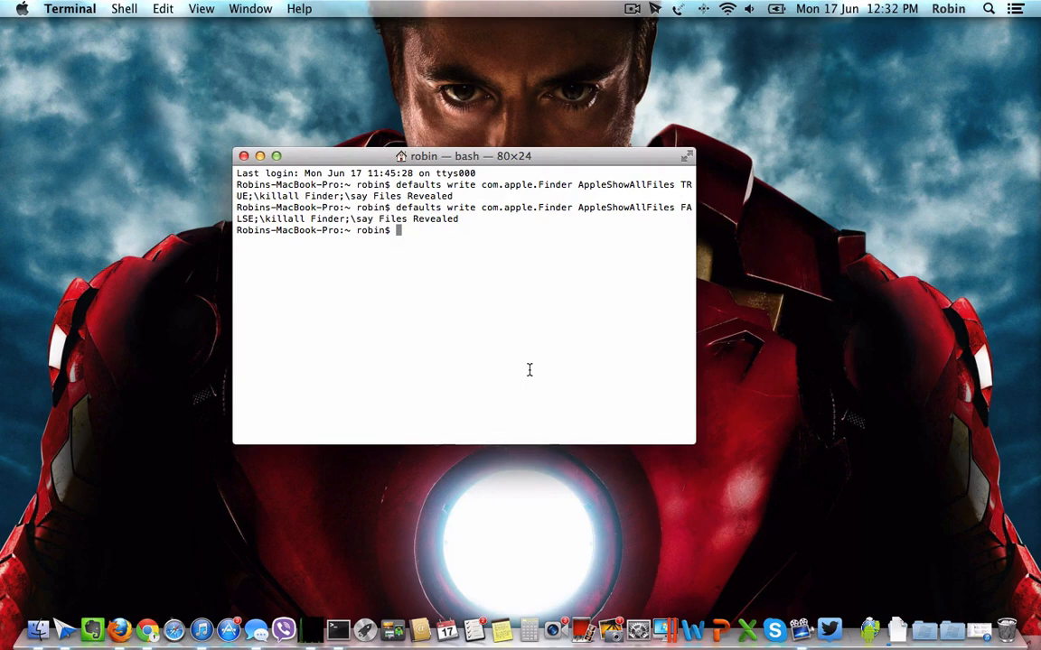
mouse_move(661, 202)
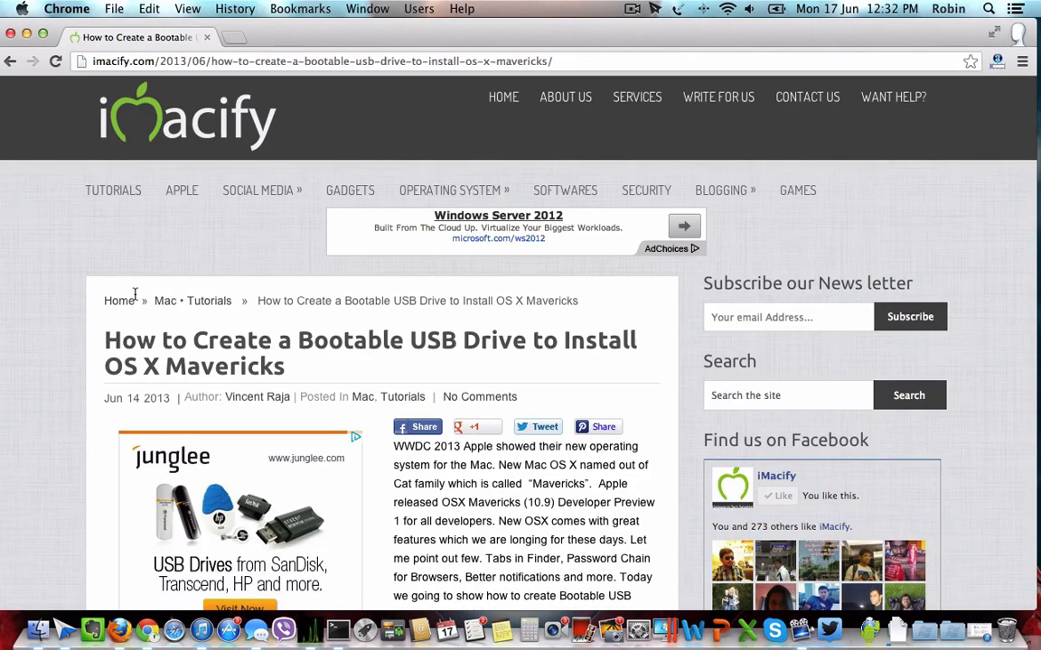
Read down the iMacify bootable USB tutorial in Chrome and return to Terminal.
scroll("down", 3)
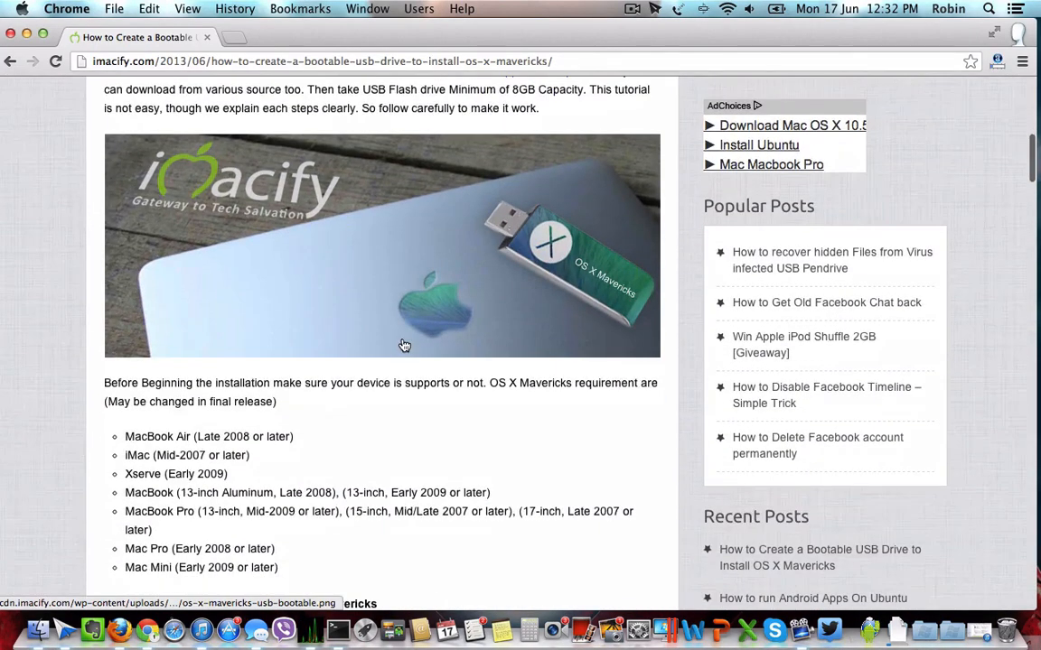
scroll("down", 3)
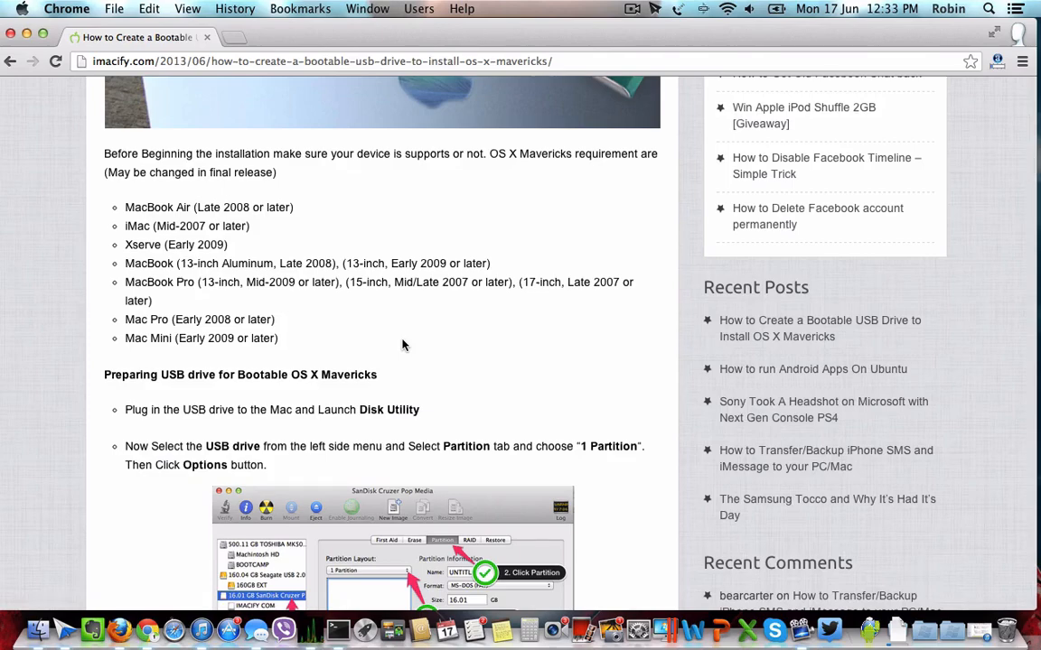
mouse_move(365, 336)
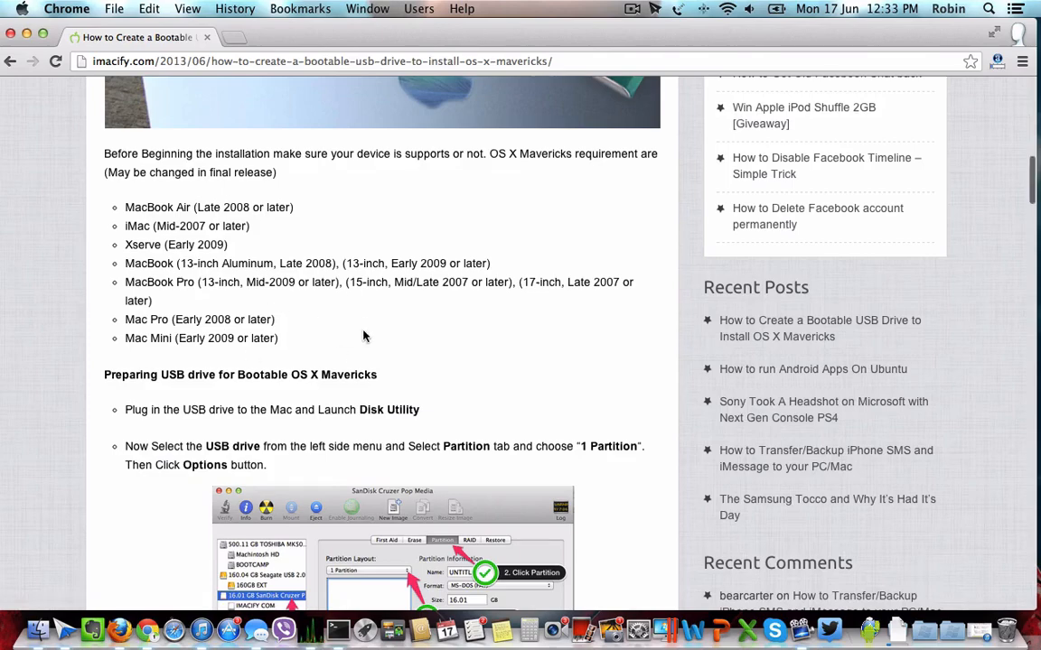
left_click(336, 629)
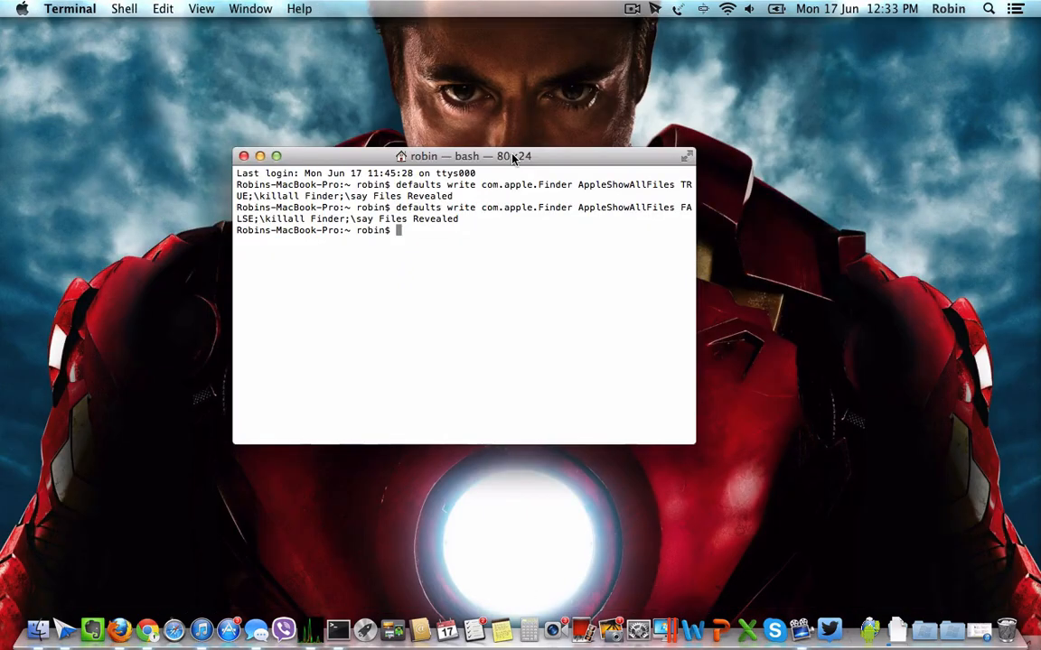